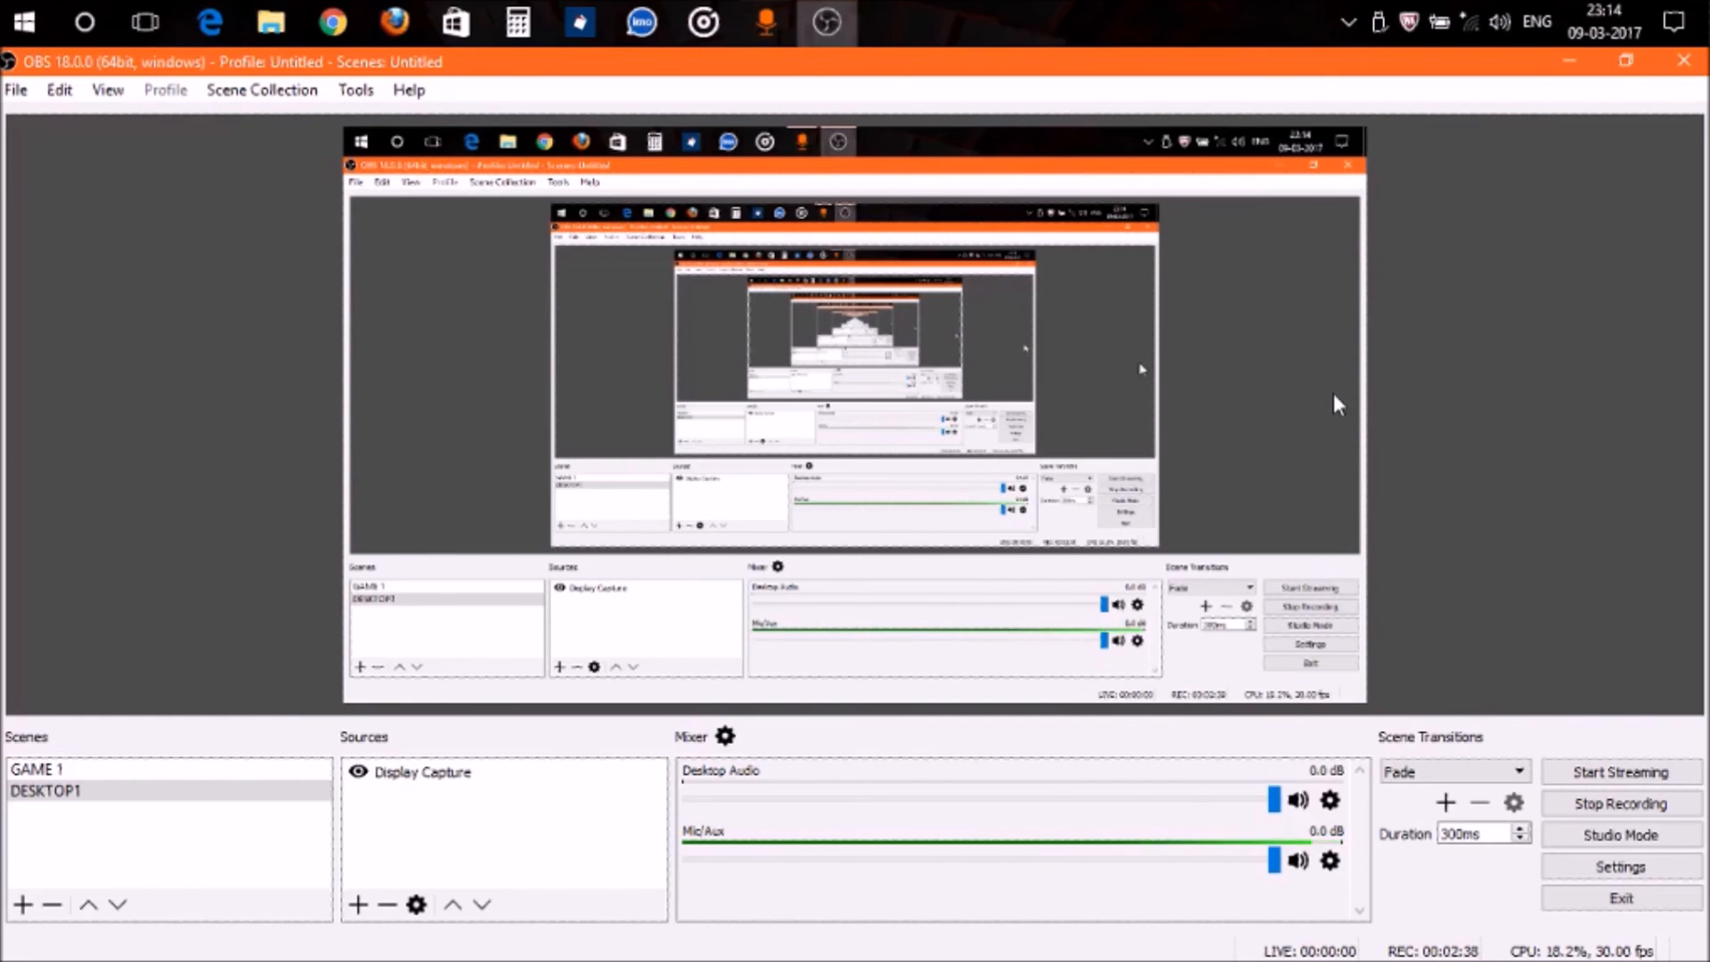
pyautogui.moveTo(1540, 148)
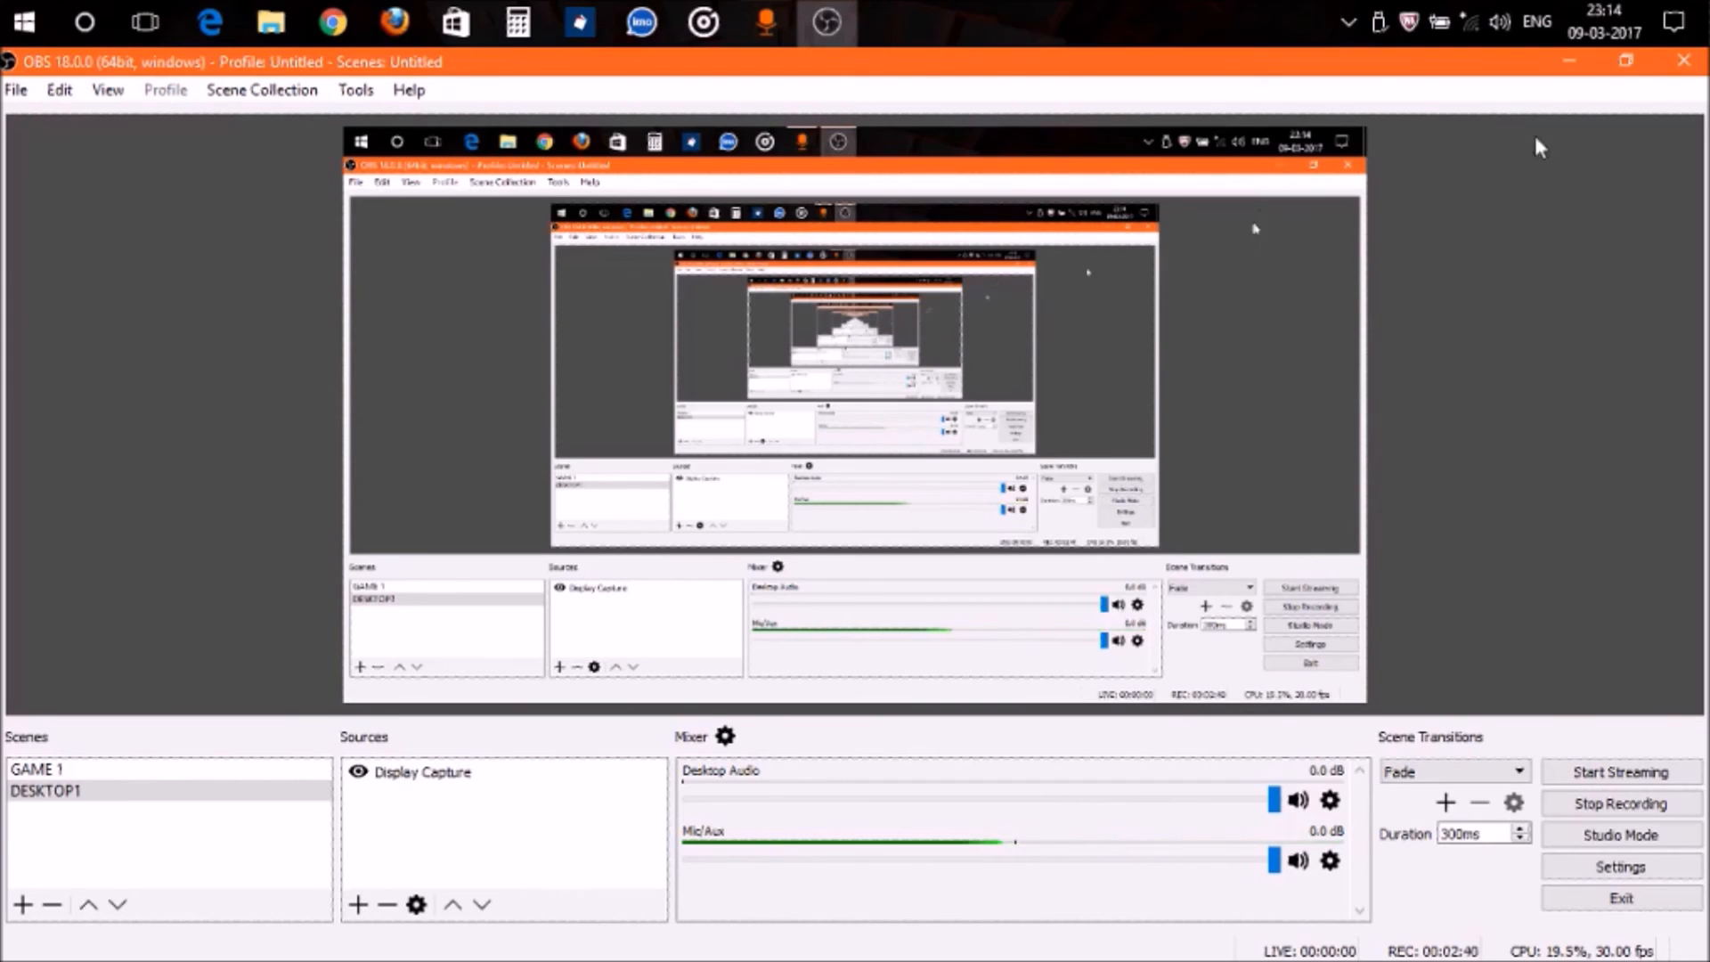
pyautogui.moveTo(1560, 100)
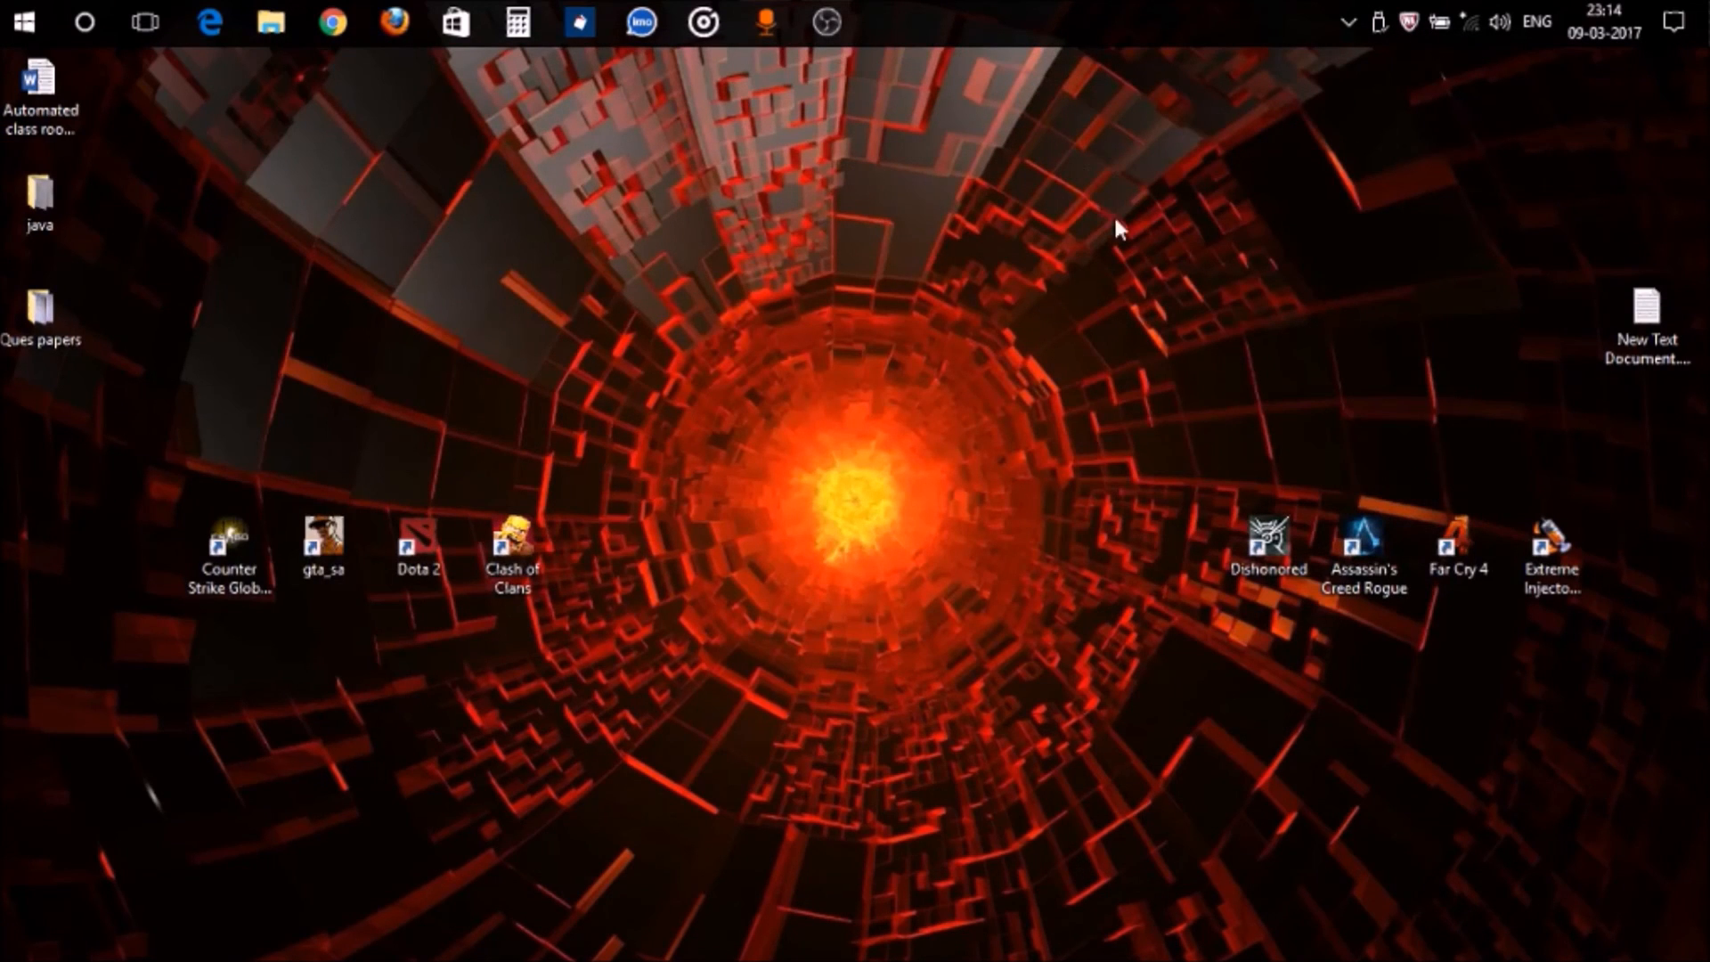
pyautogui.moveTo(1159, 220)
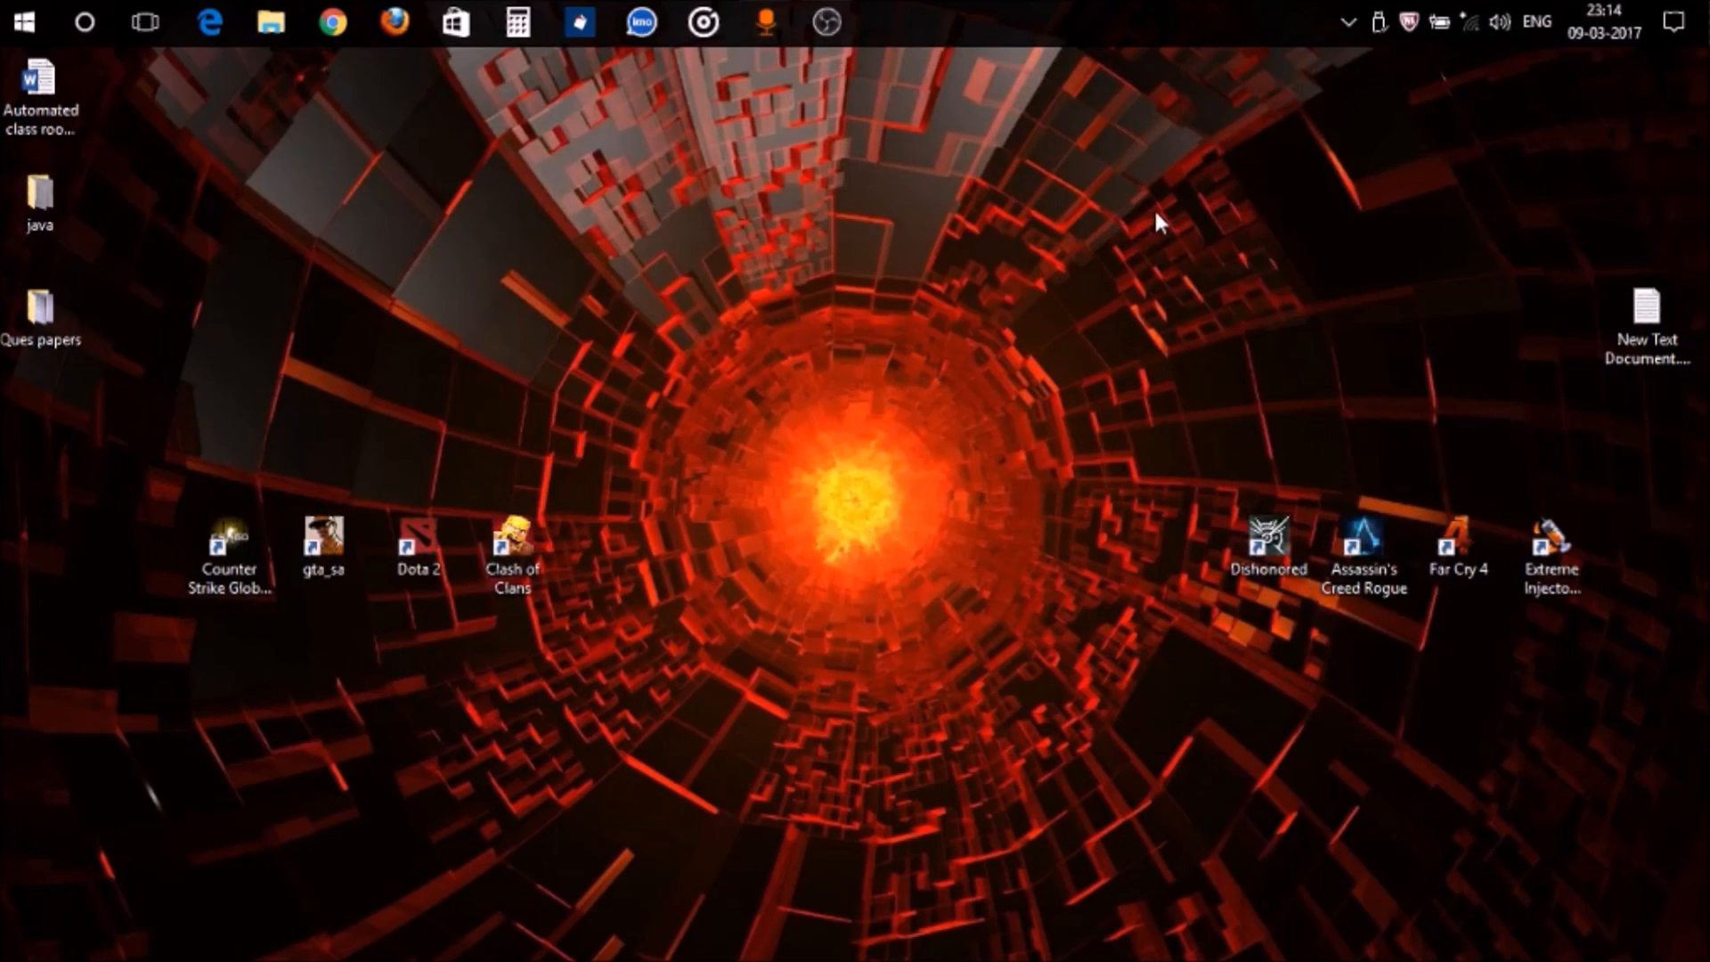
pyautogui.moveTo(1350, 386)
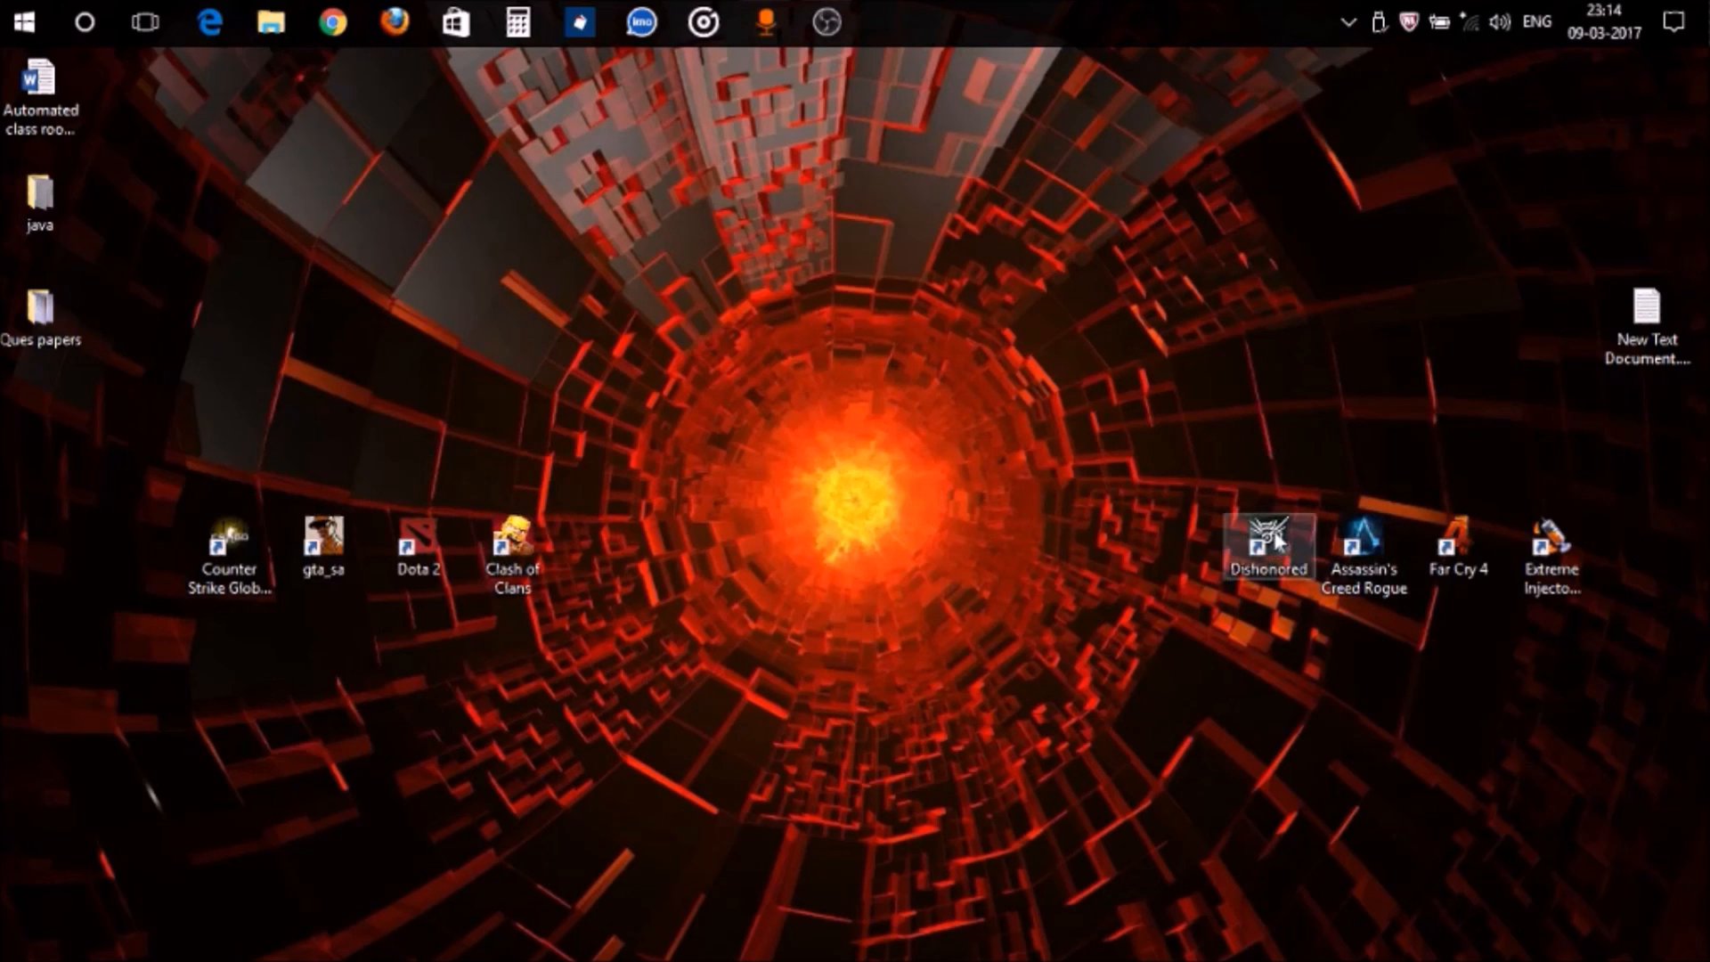
# Launch Dishonored from its desktop shortcut so it runs alongside OBS
pyautogui.doubleClick(1267, 544)
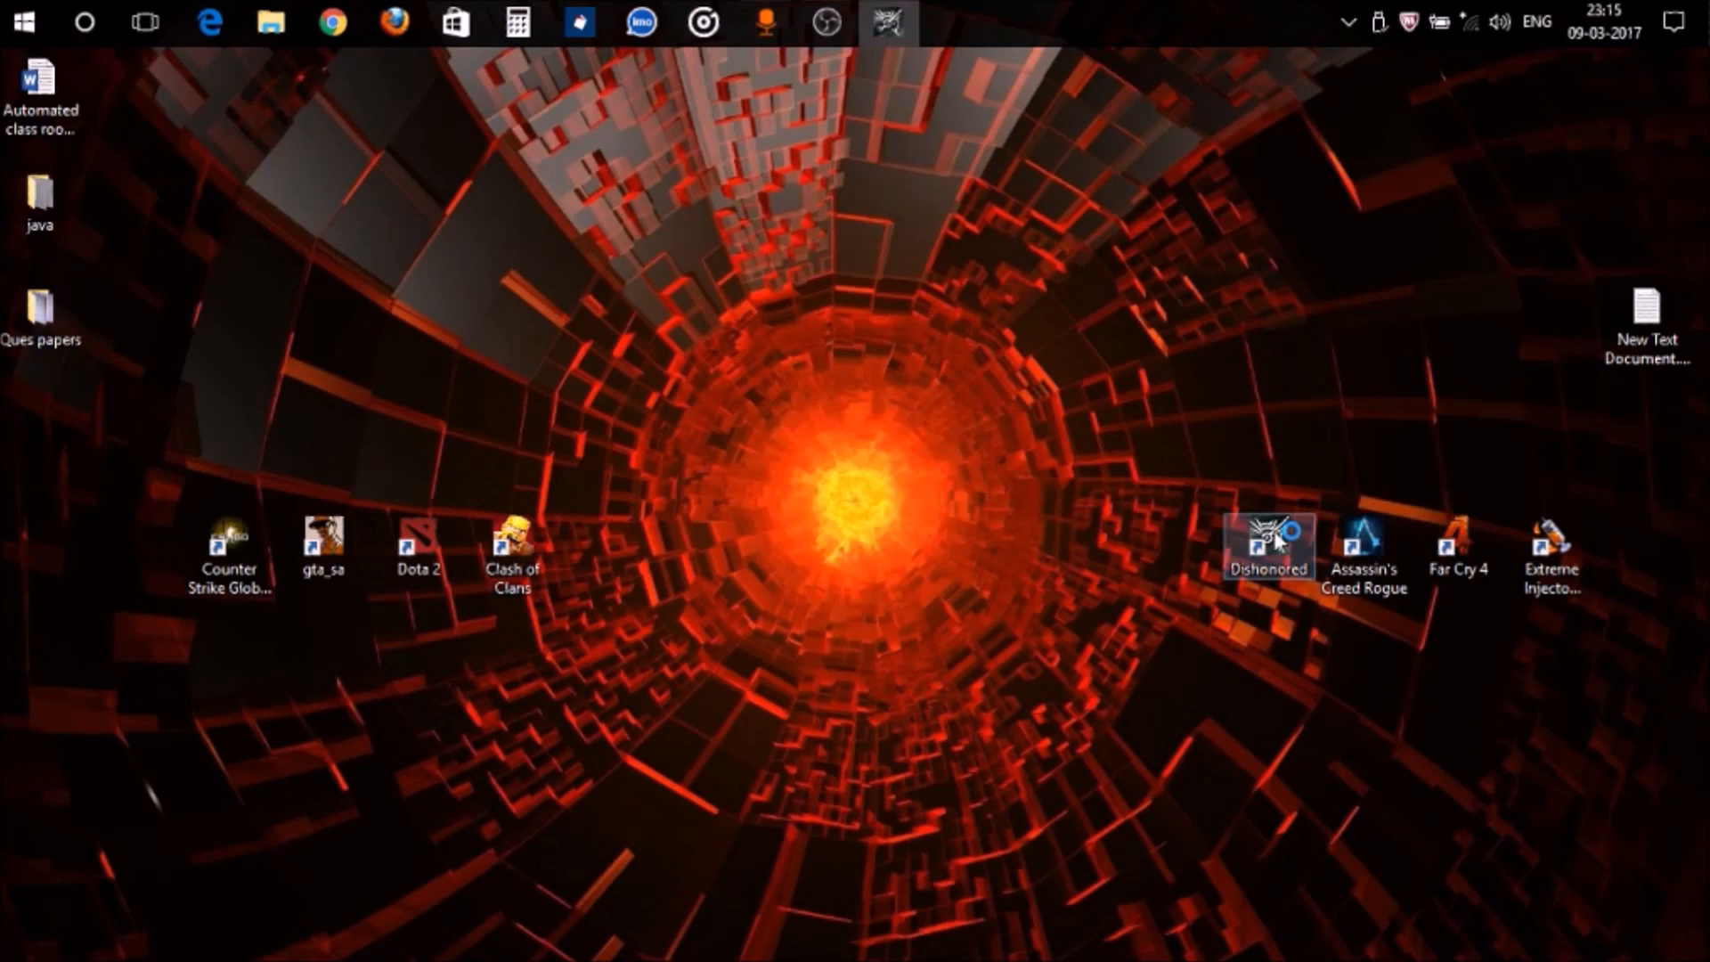
pyautogui.doubleClick(1267, 544)
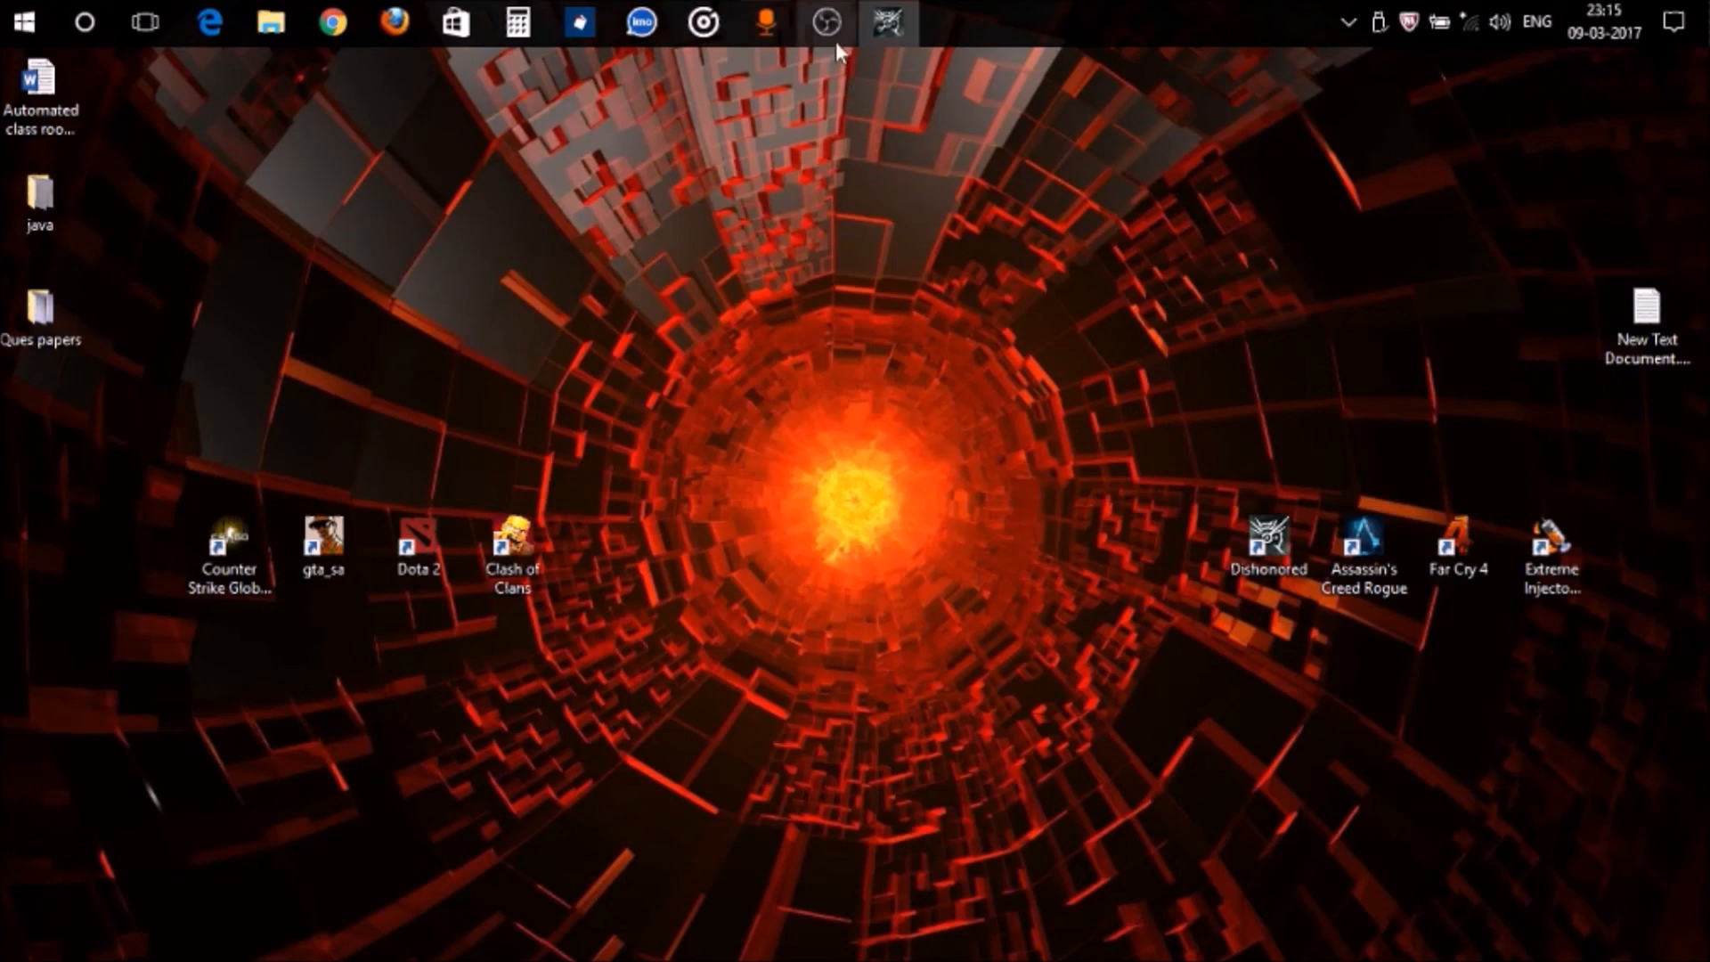
pyautogui.moveTo(825, 22)
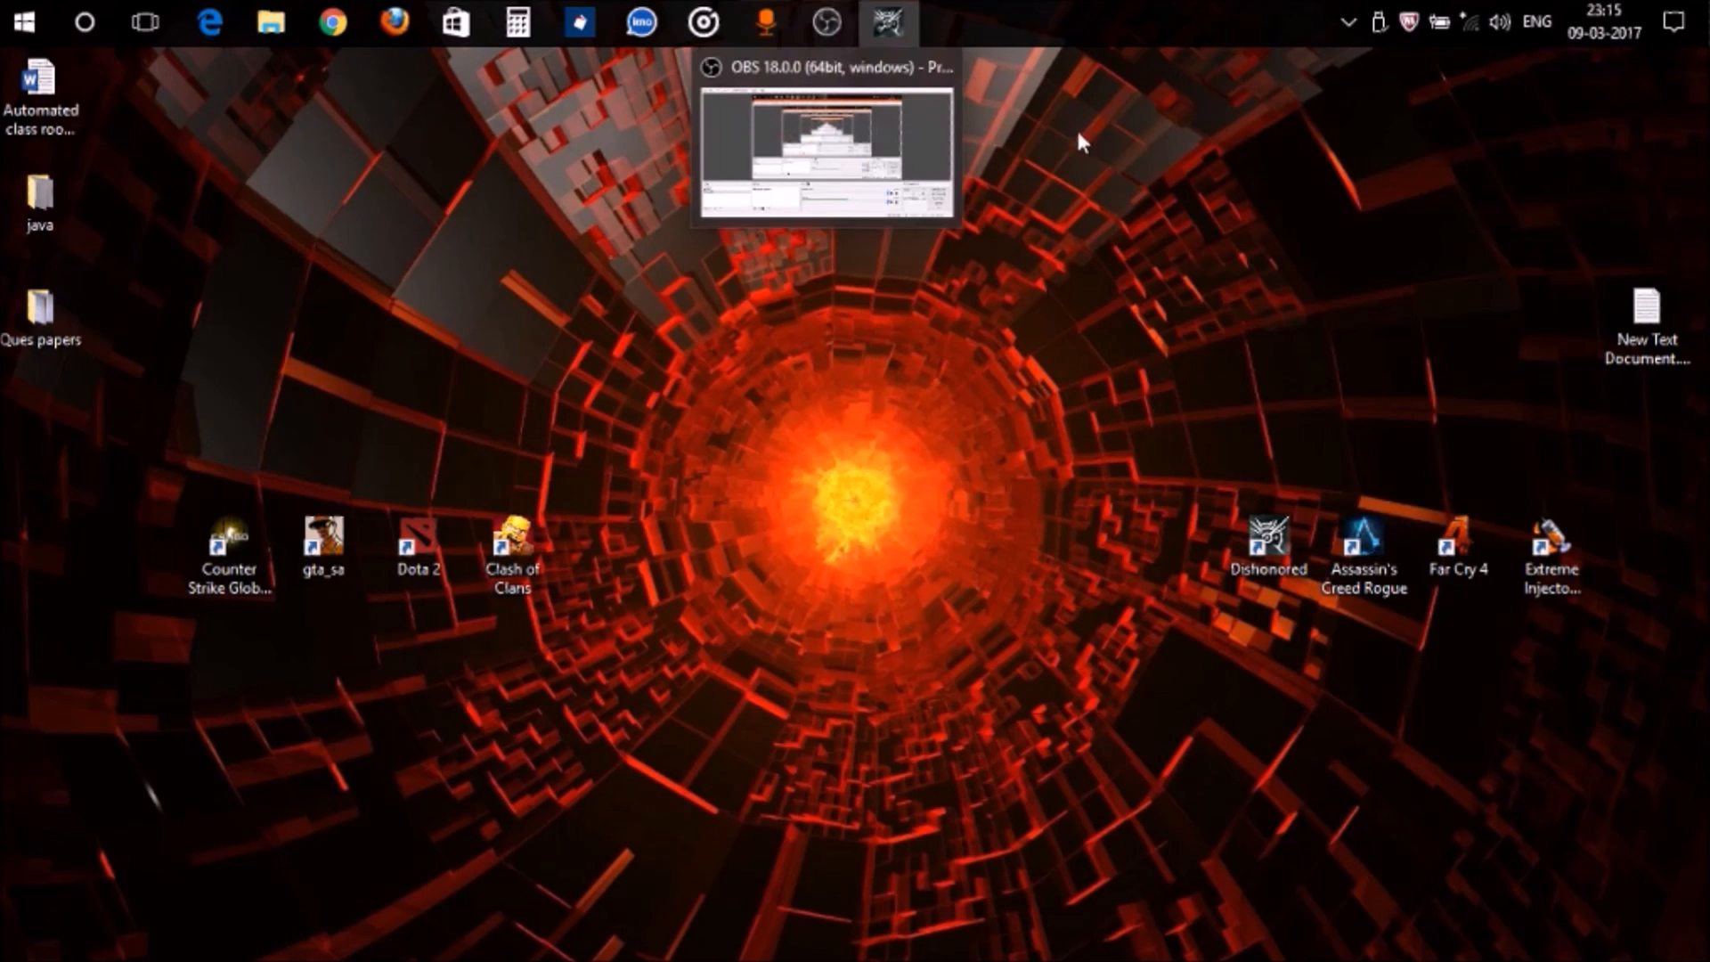
# Restore OBS, add a new scene named 'game', and start adding a source to it
pyautogui.click(824, 21)
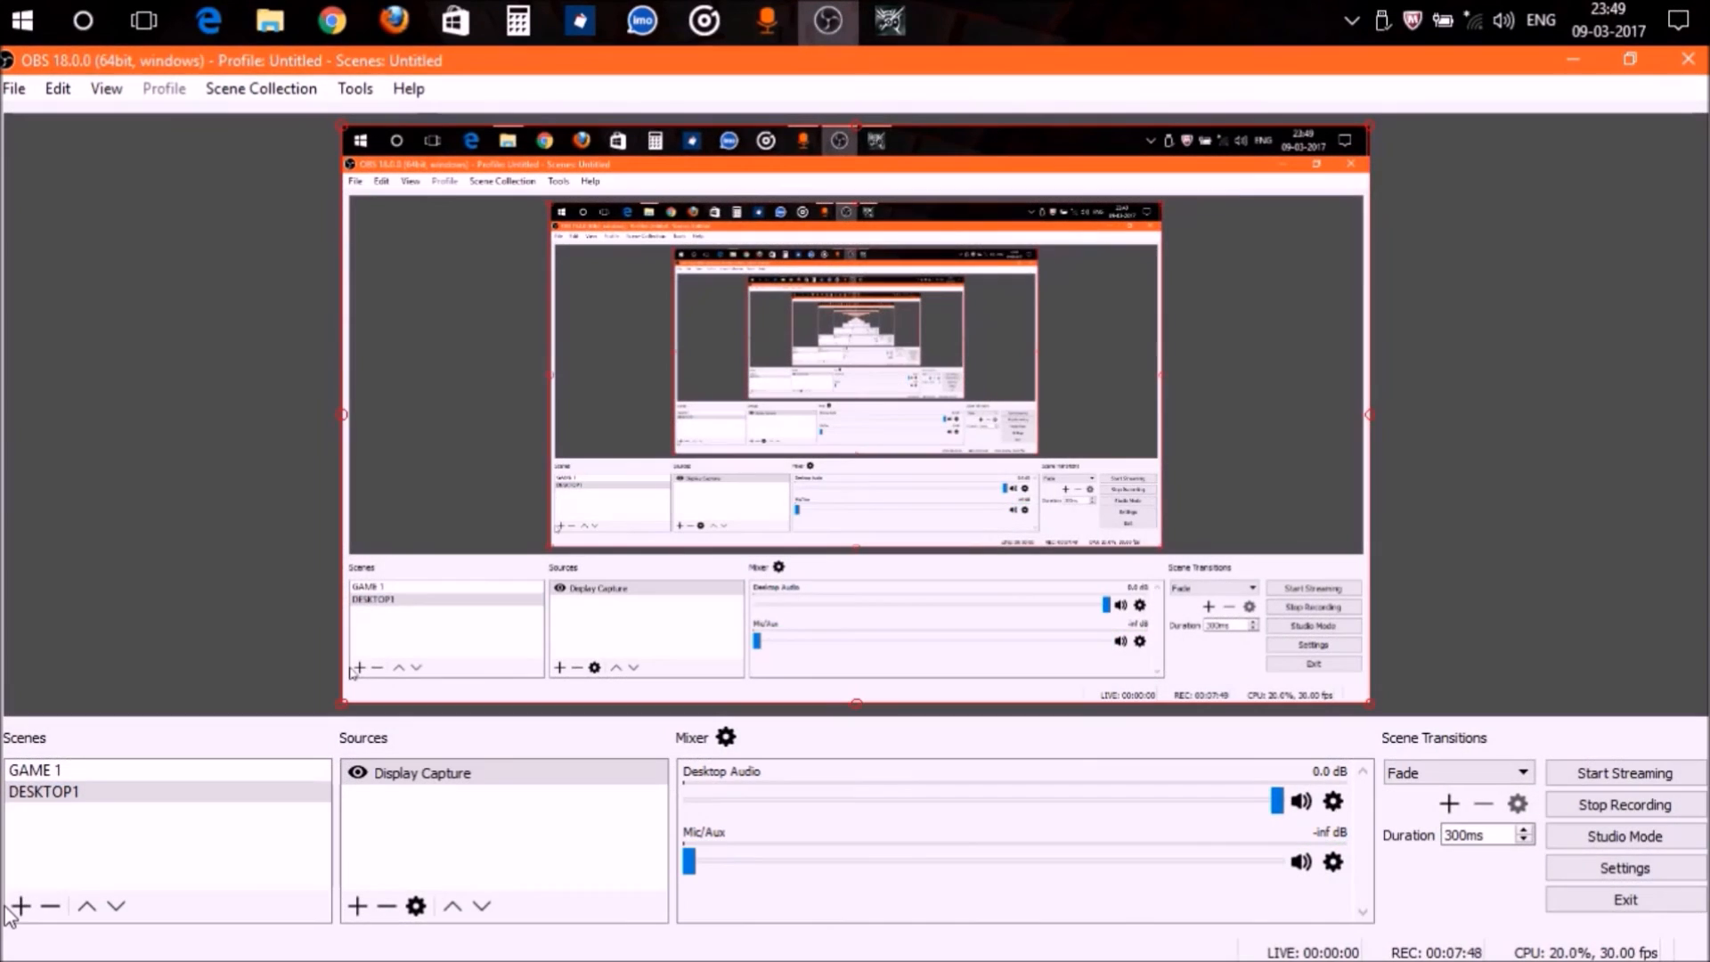
pyautogui.click(21, 904)
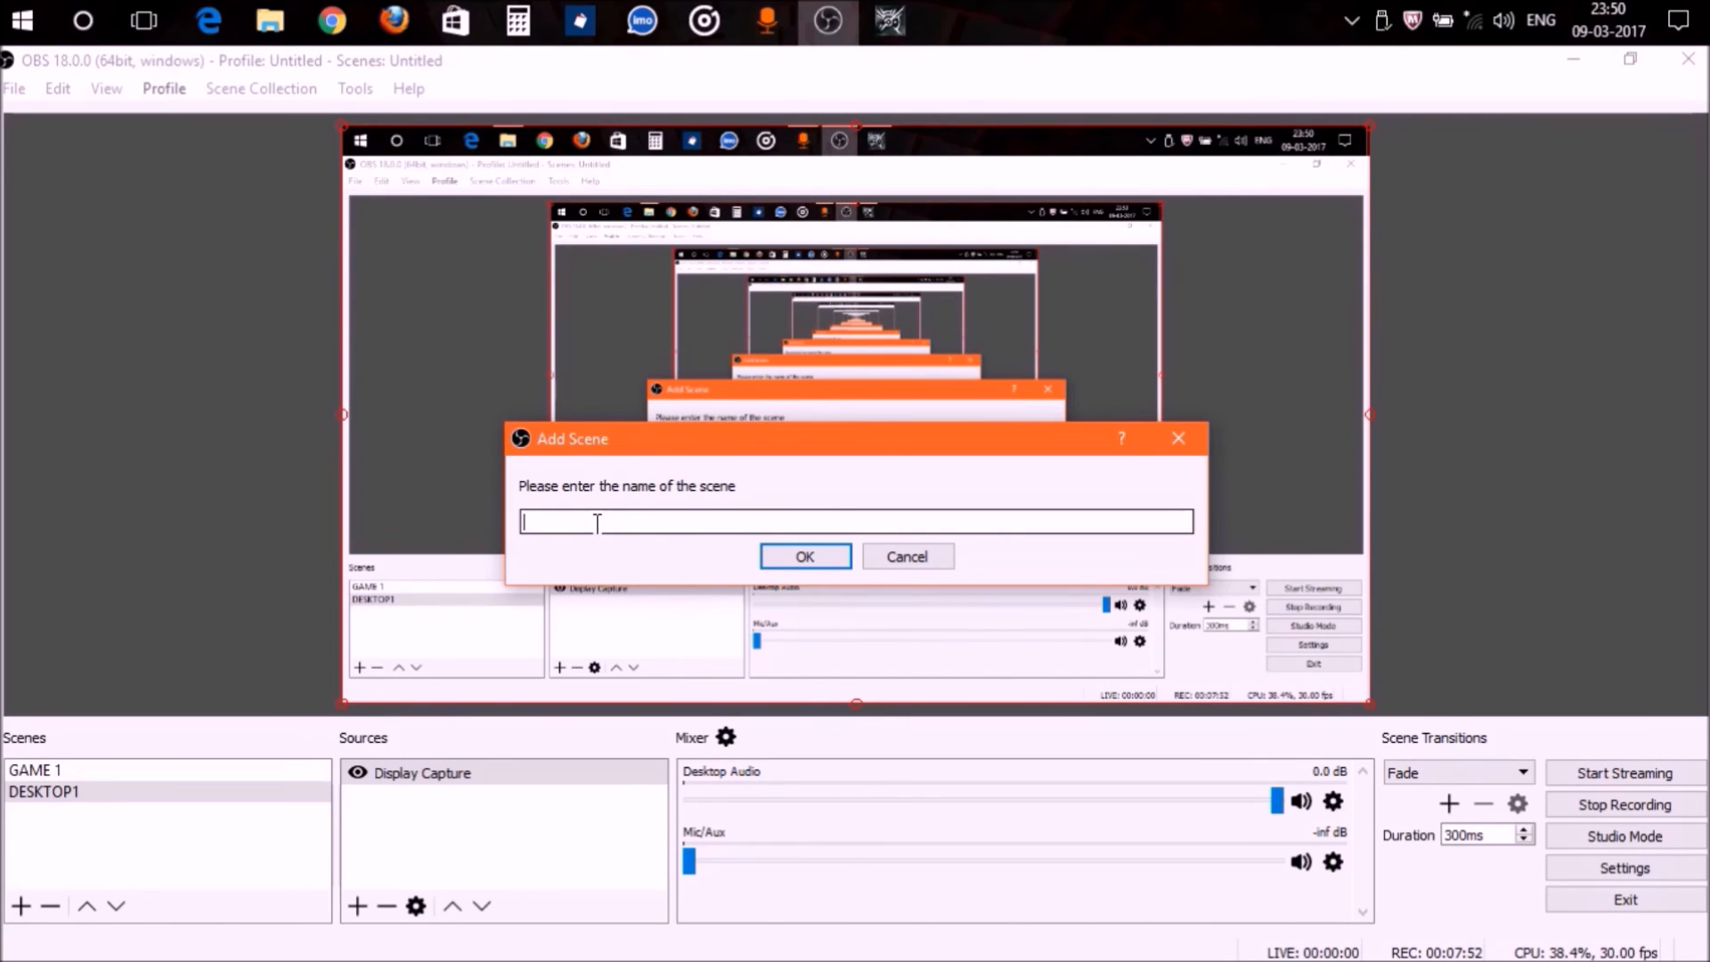
pyautogui.write('game')
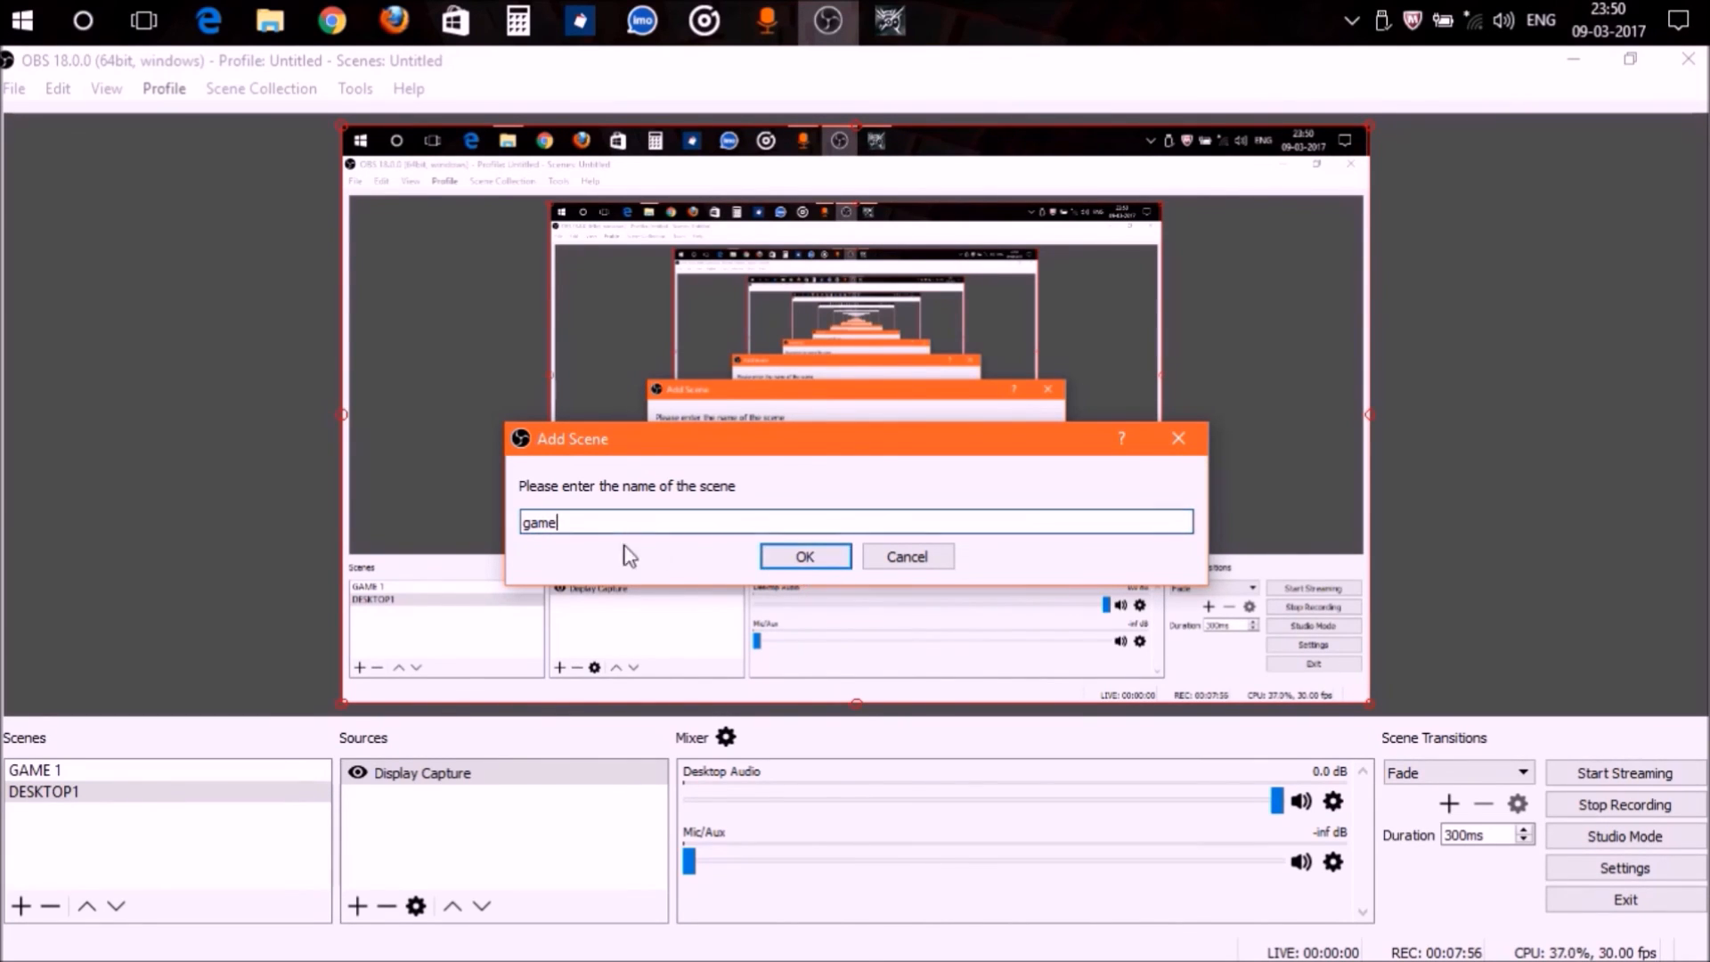
pyautogui.click(803, 555)
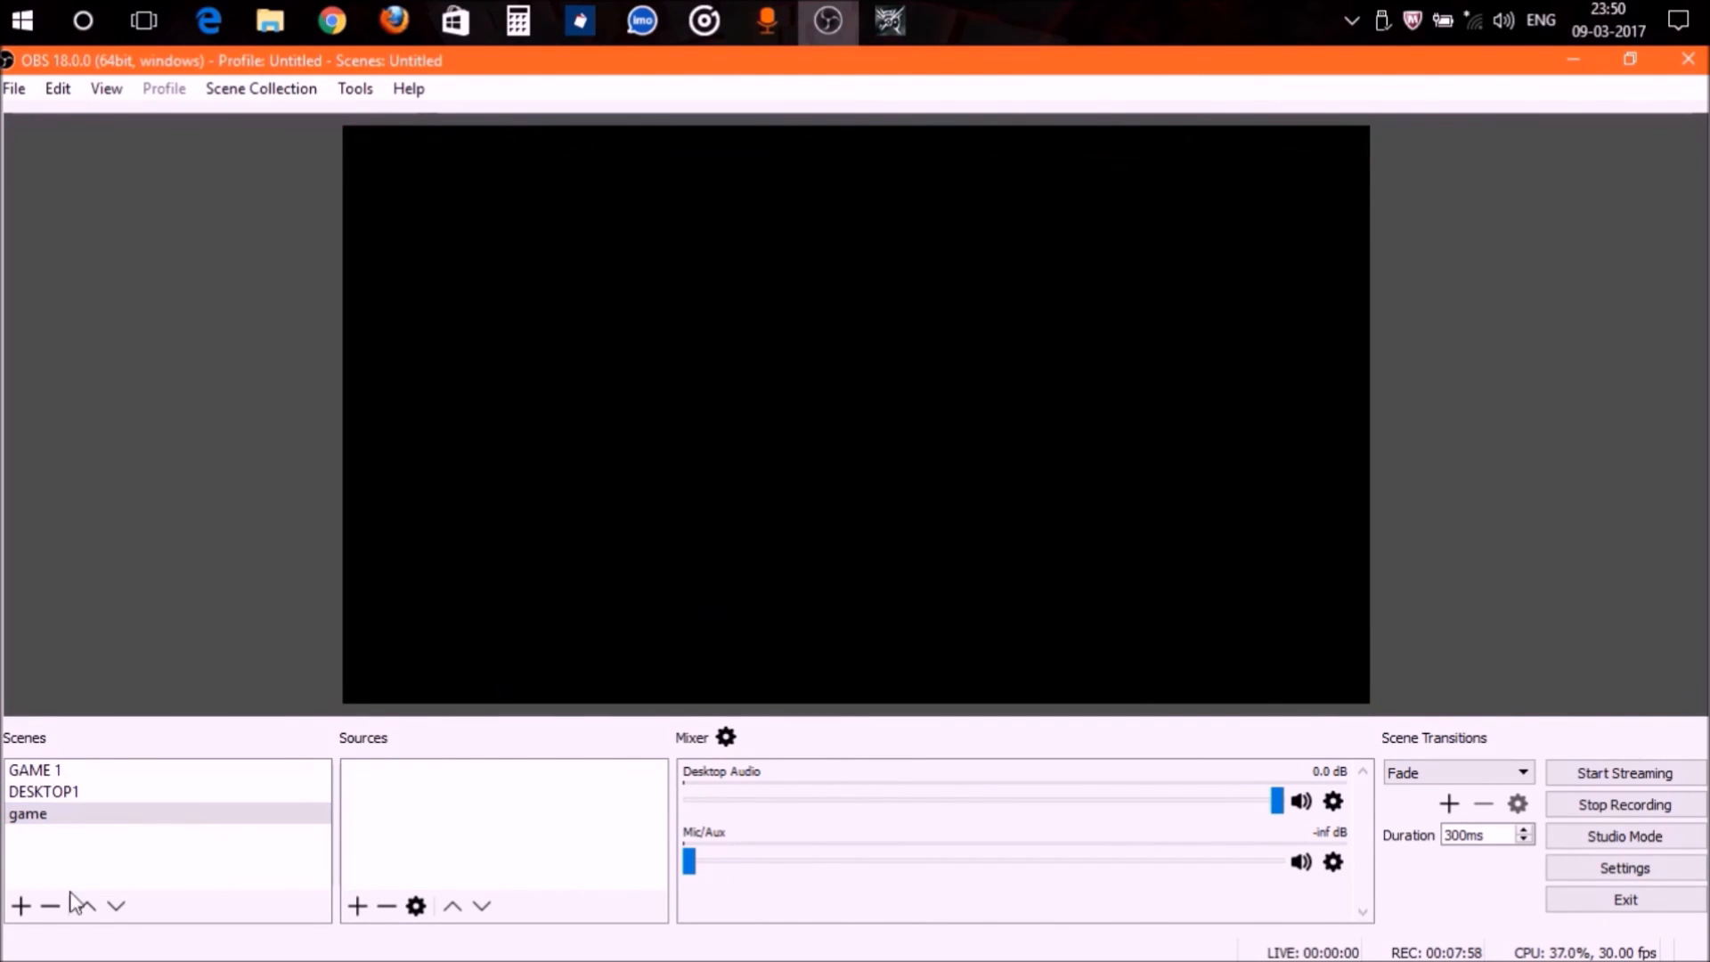
pyautogui.click(356, 905)
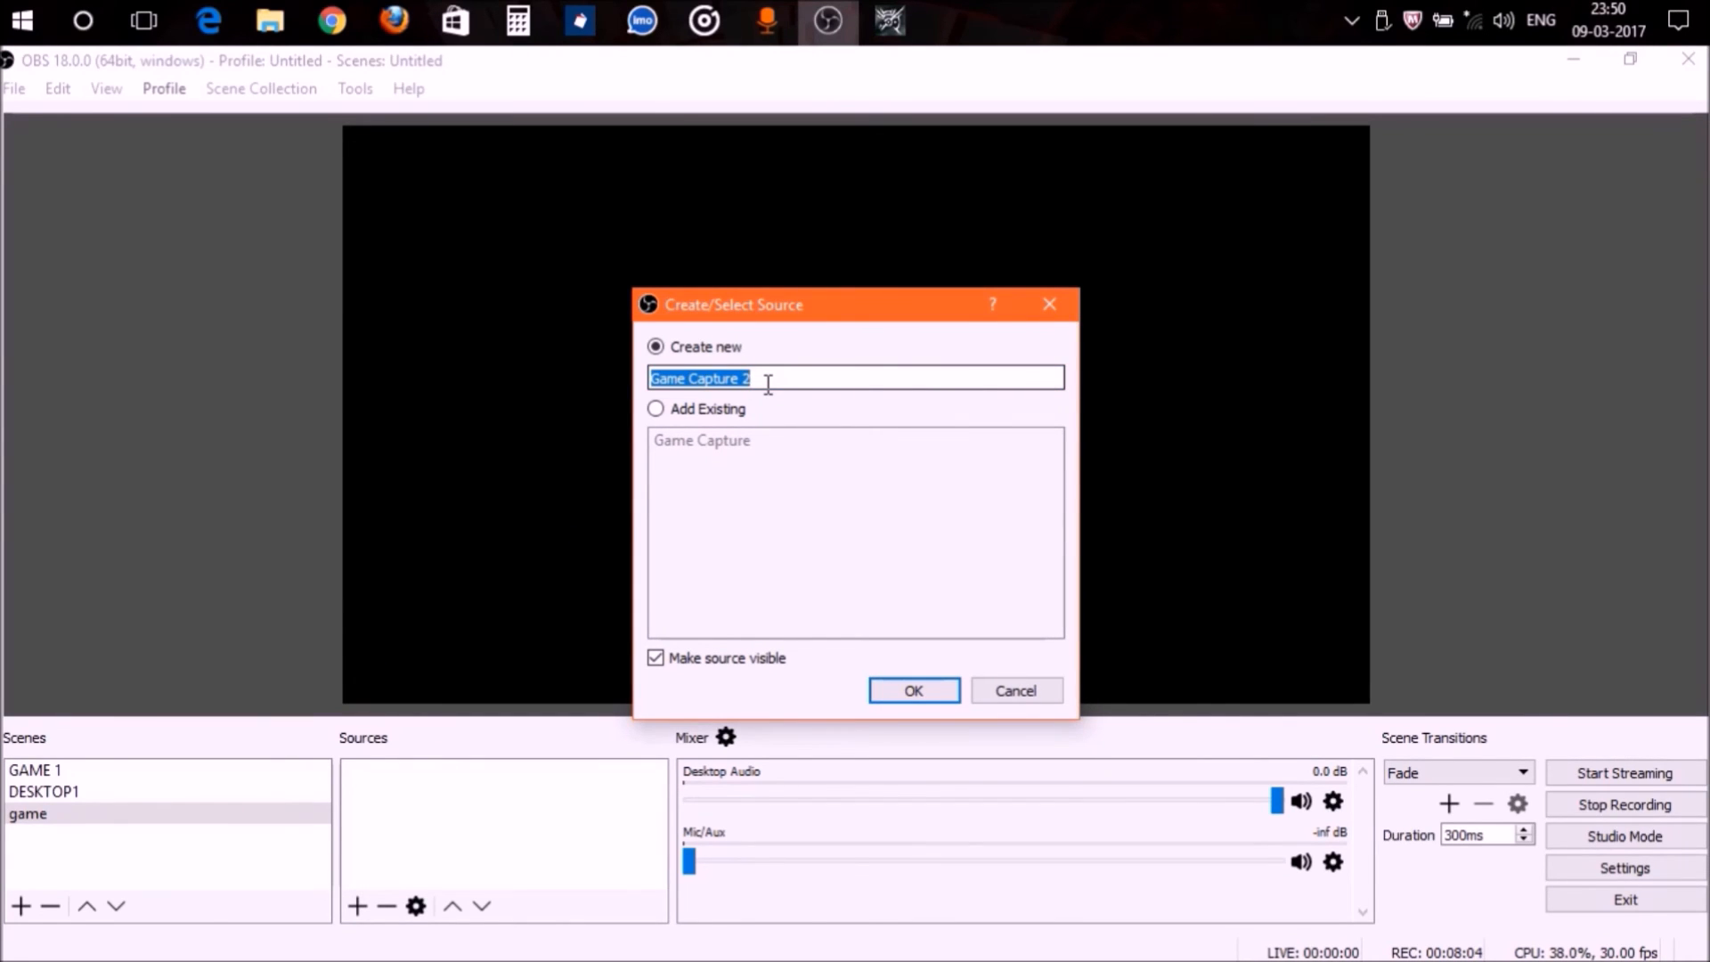
# Create the Game Capture source and choose the specific-window capture mode
pyautogui.click(912, 691)
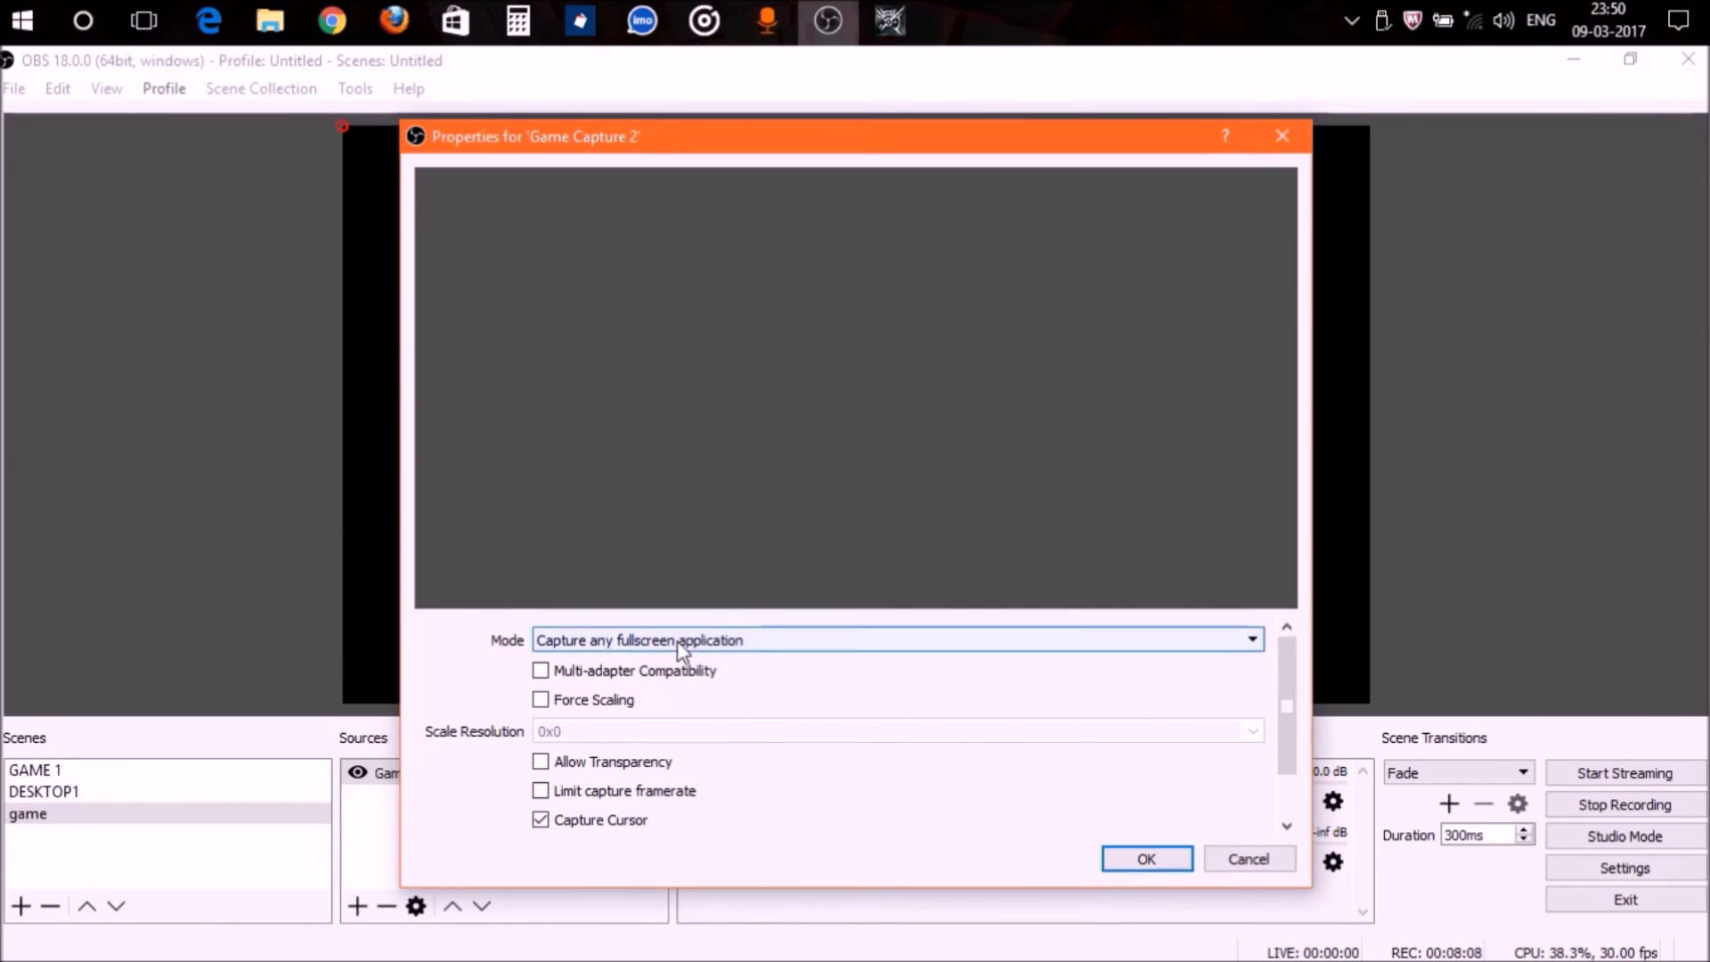
pyautogui.click(1251, 639)
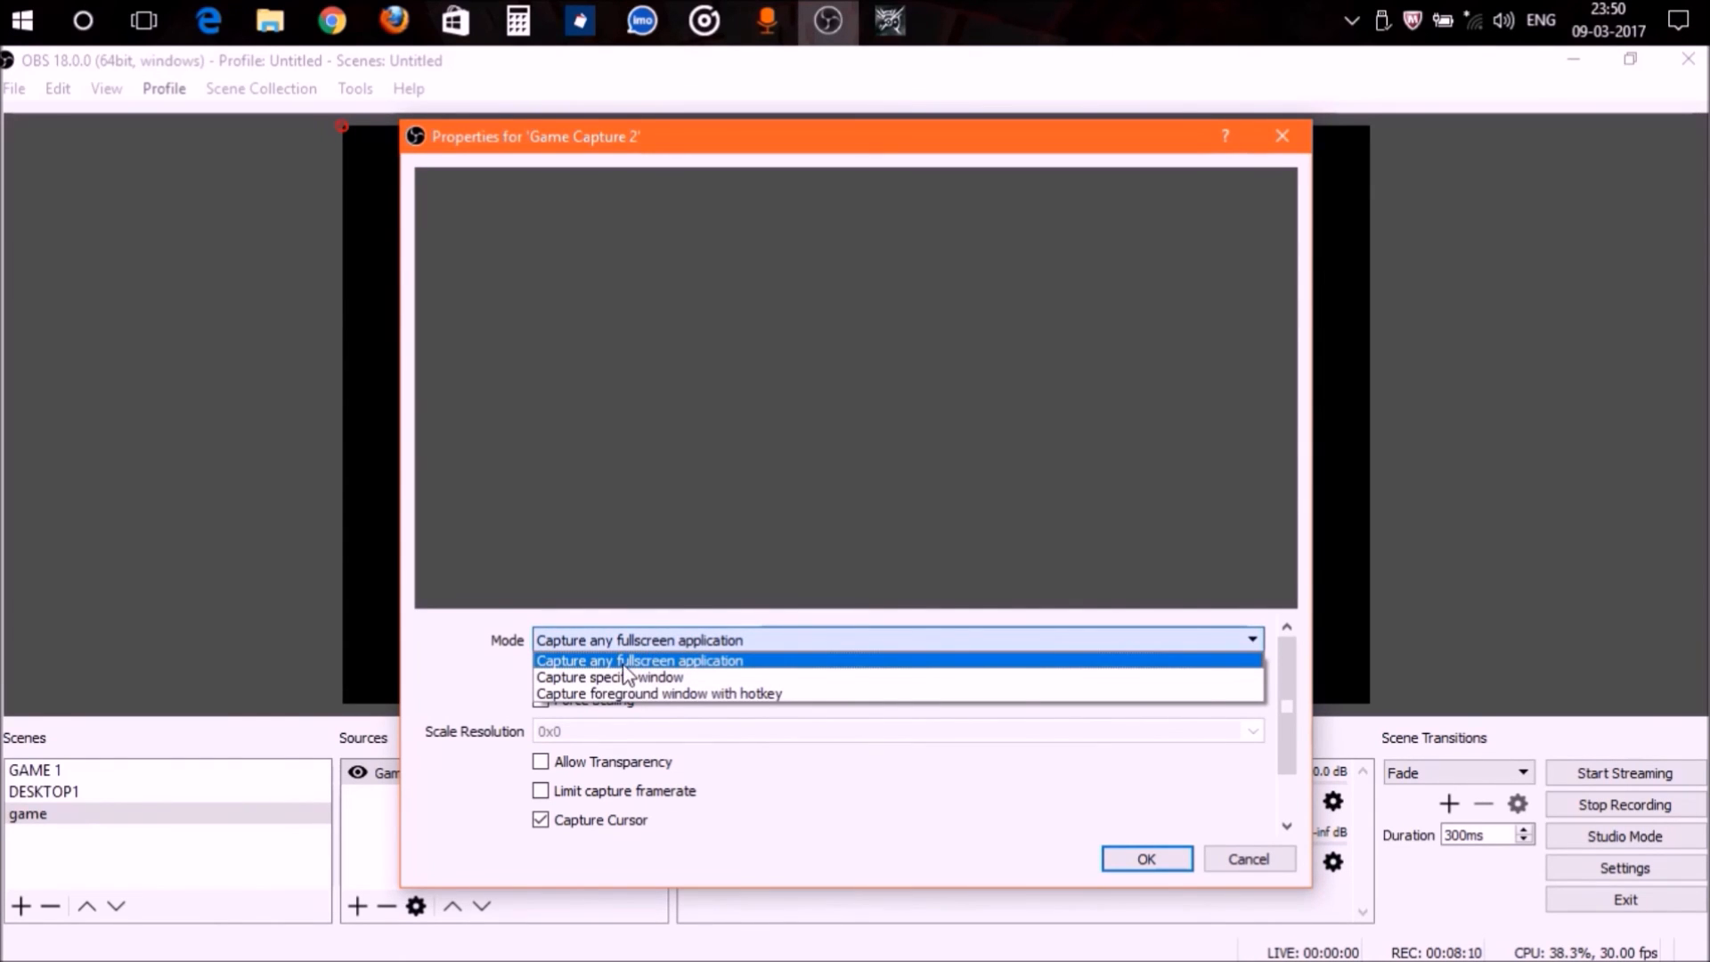
pyautogui.moveTo(729, 676)
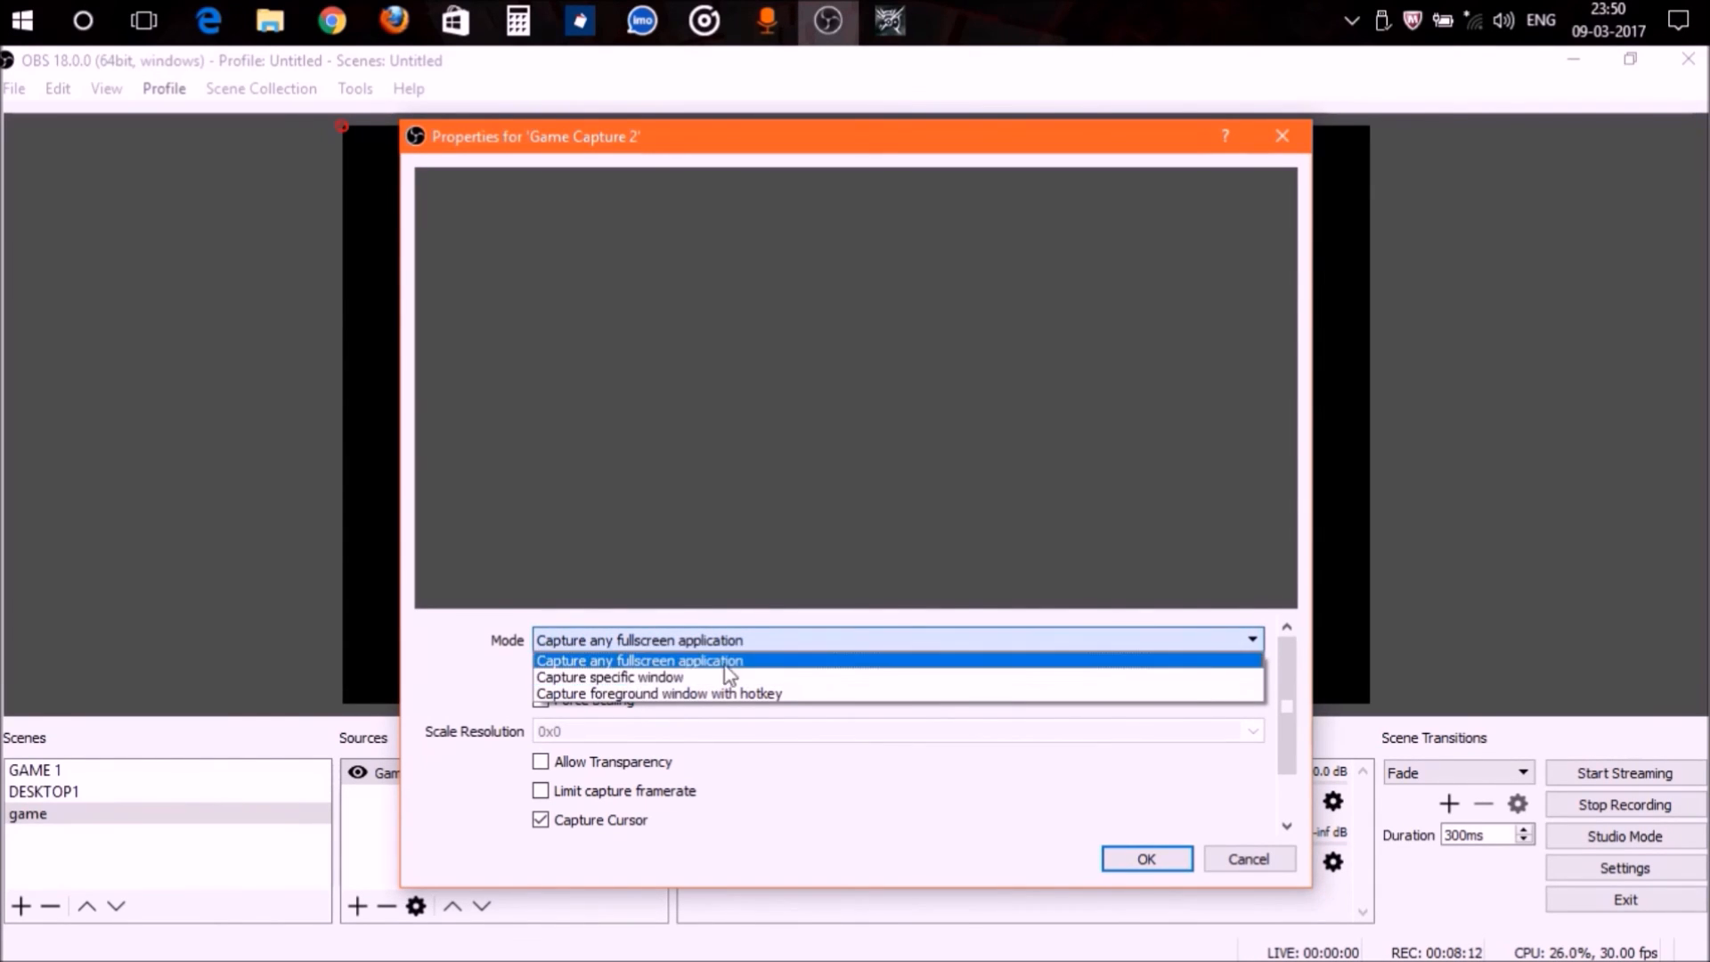
pyautogui.moveTo(707, 668)
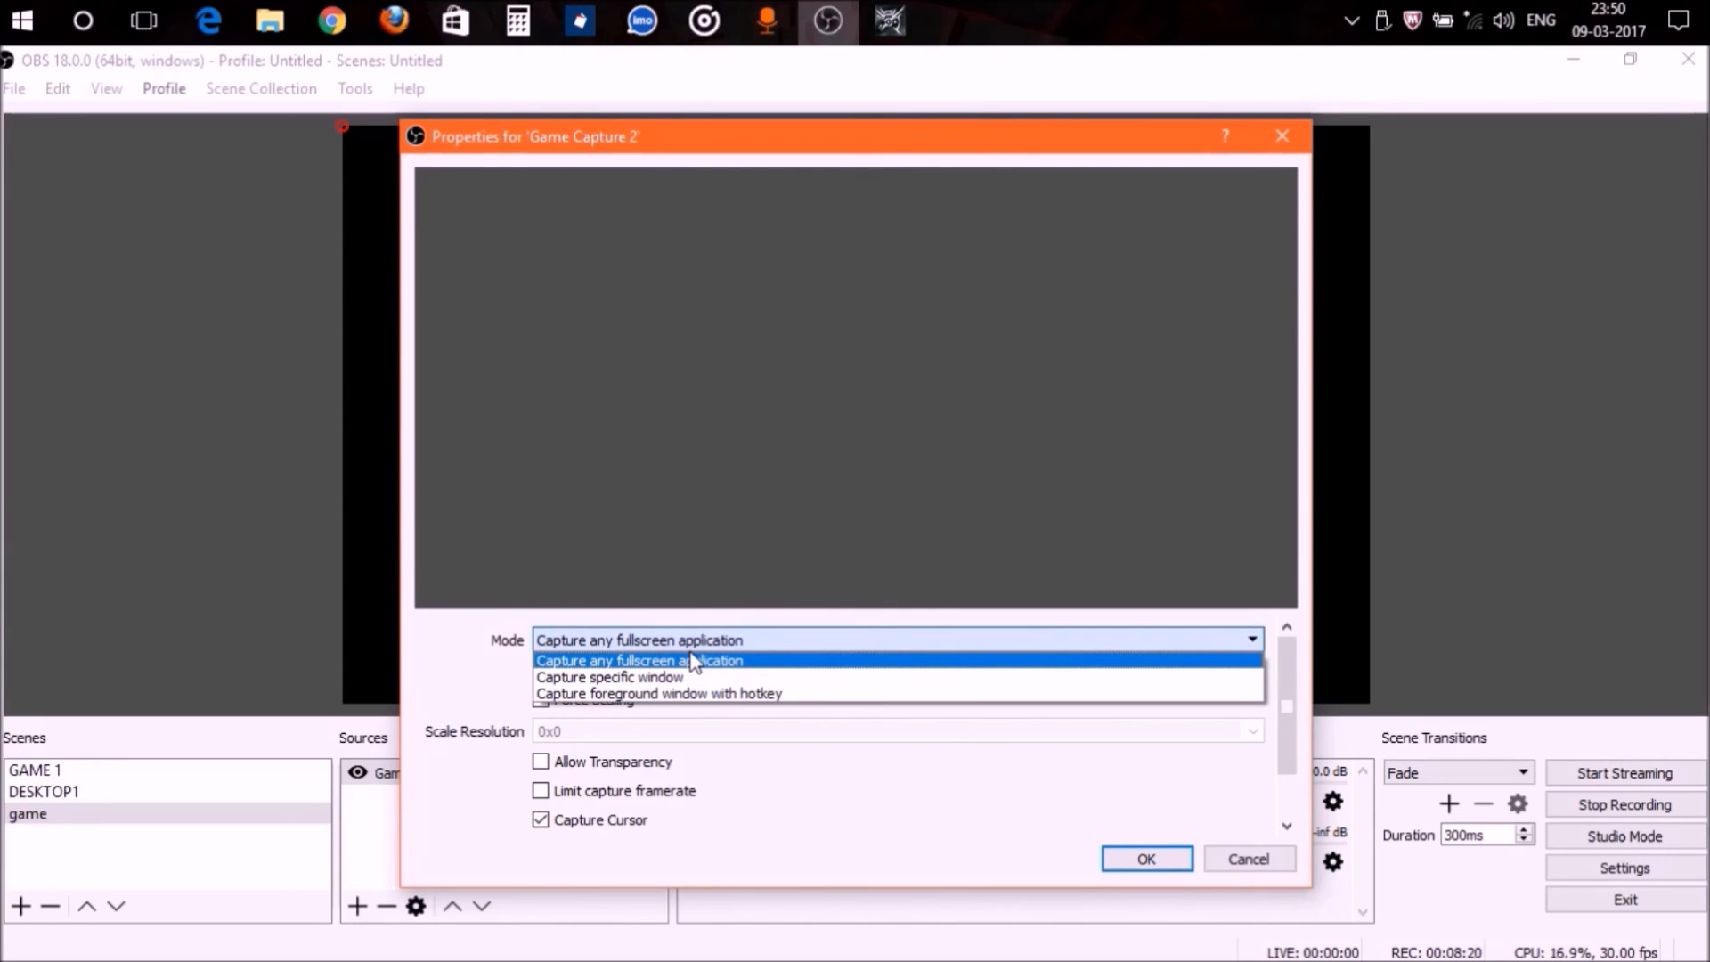
pyautogui.moveTo(687, 674)
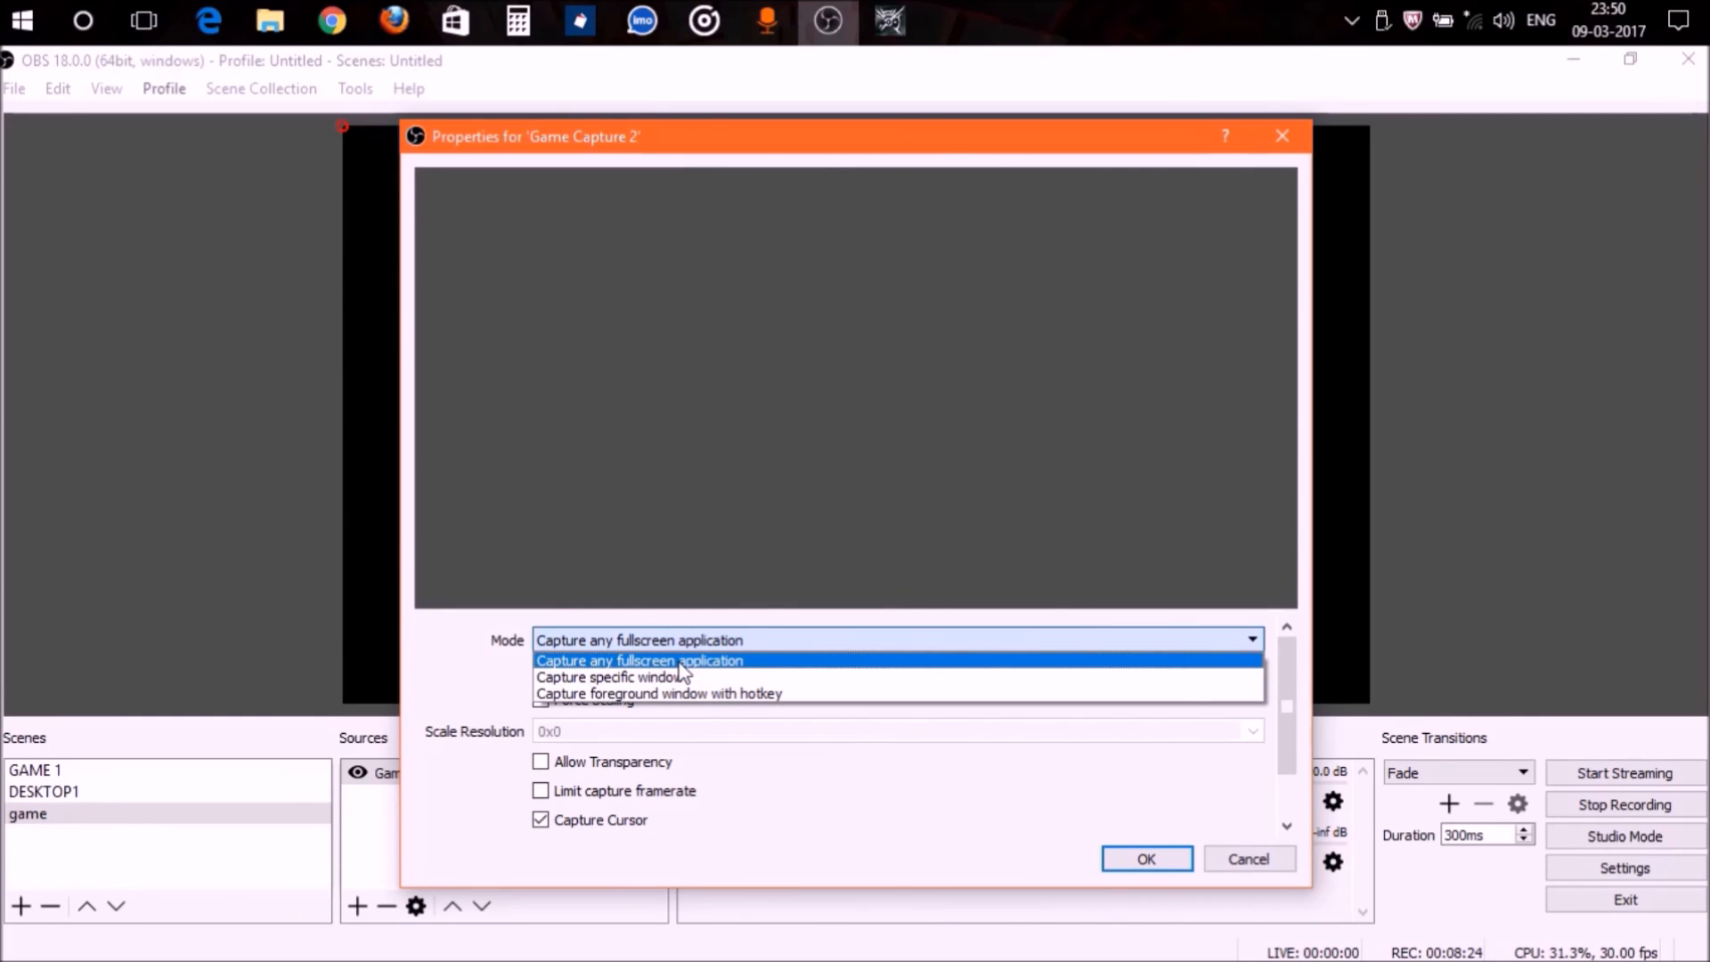
pyautogui.click(613, 677)
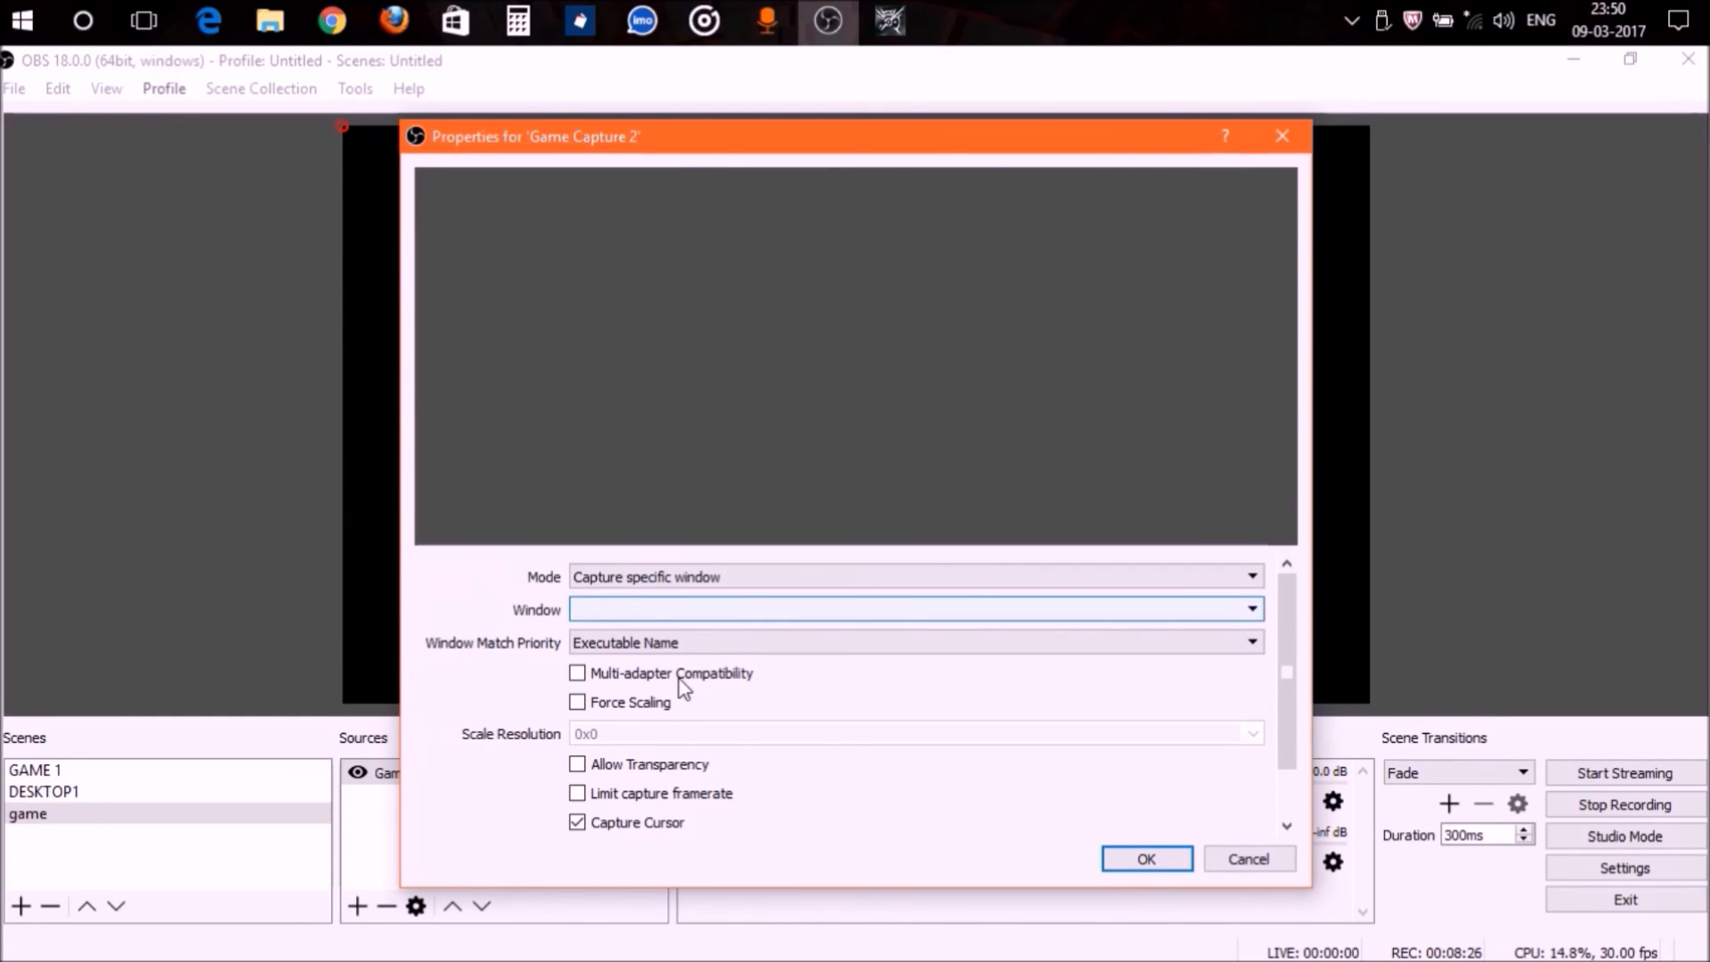
pyautogui.moveTo(702, 620)
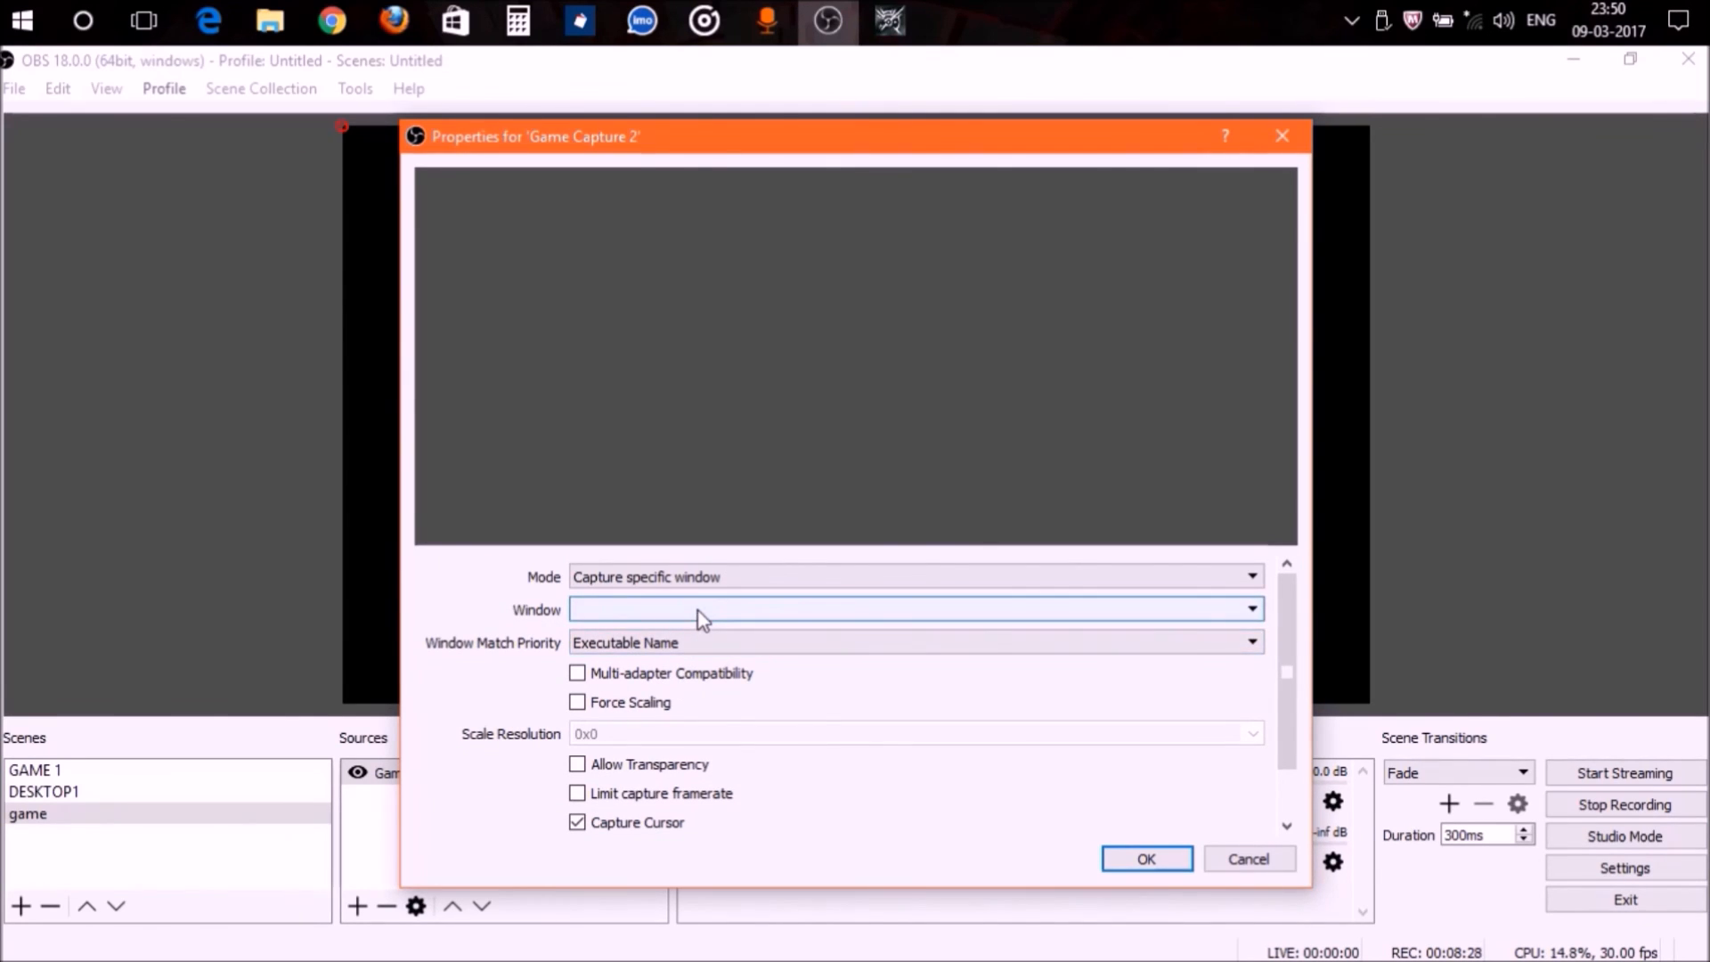
# Select the [Dishonored.exe]: Dishonored window and confirm the source properties
pyautogui.click(1250, 609)
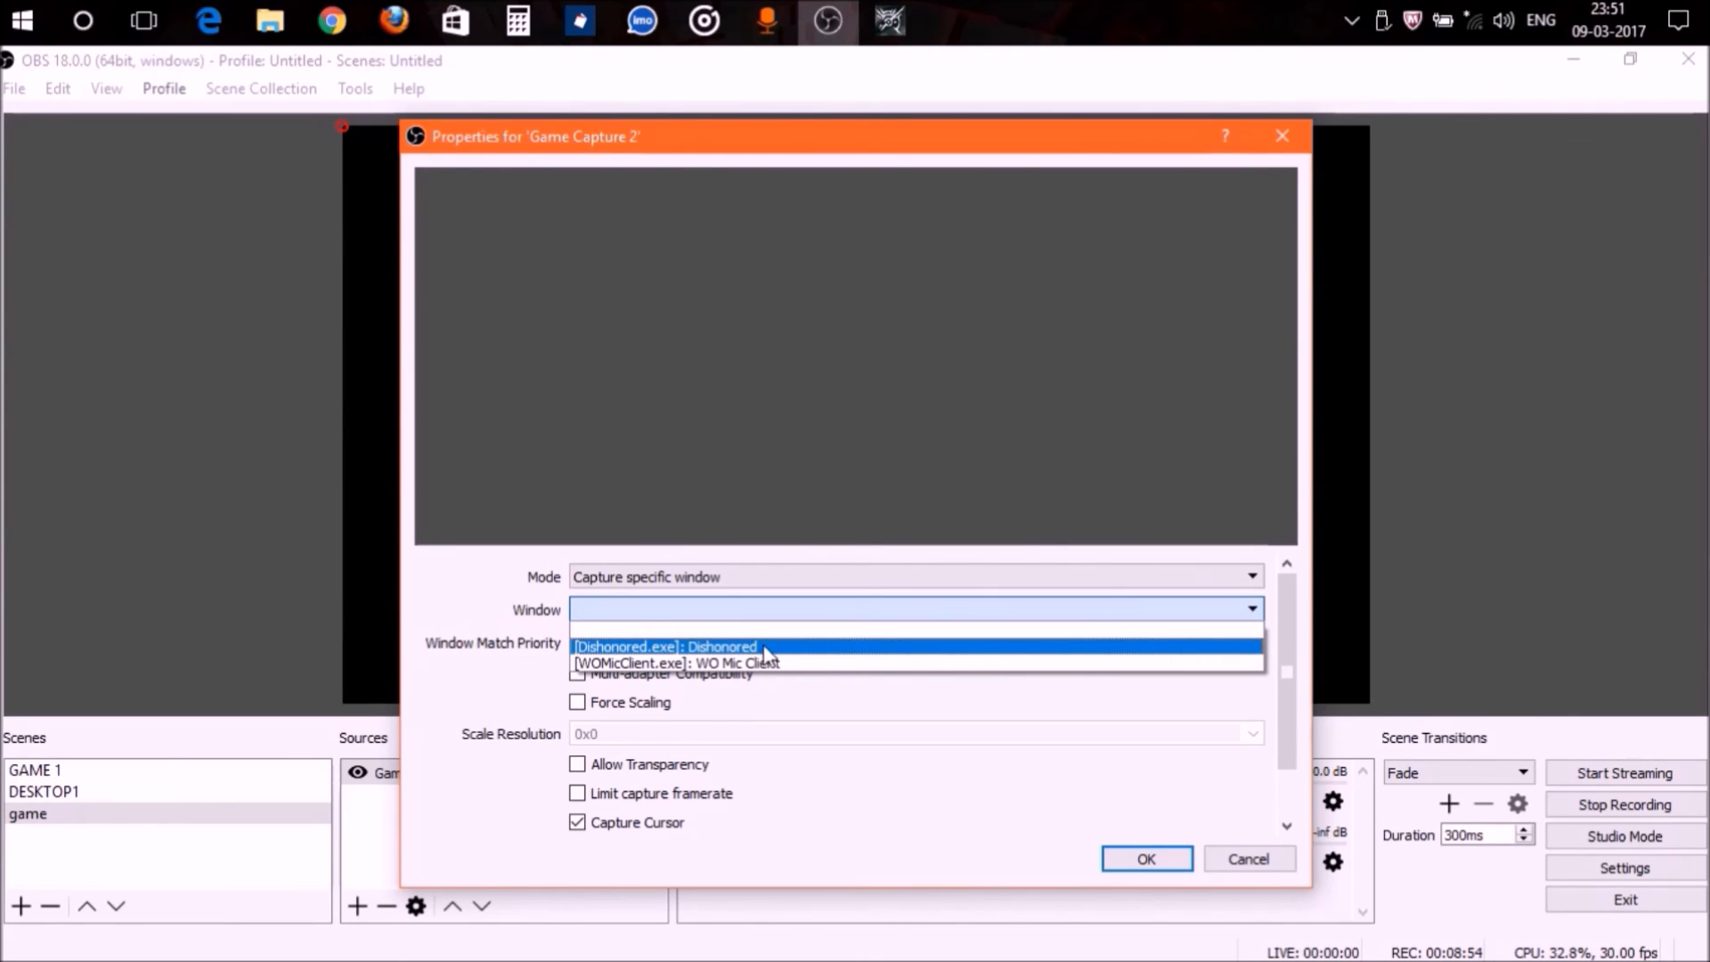
pyautogui.click(664, 644)
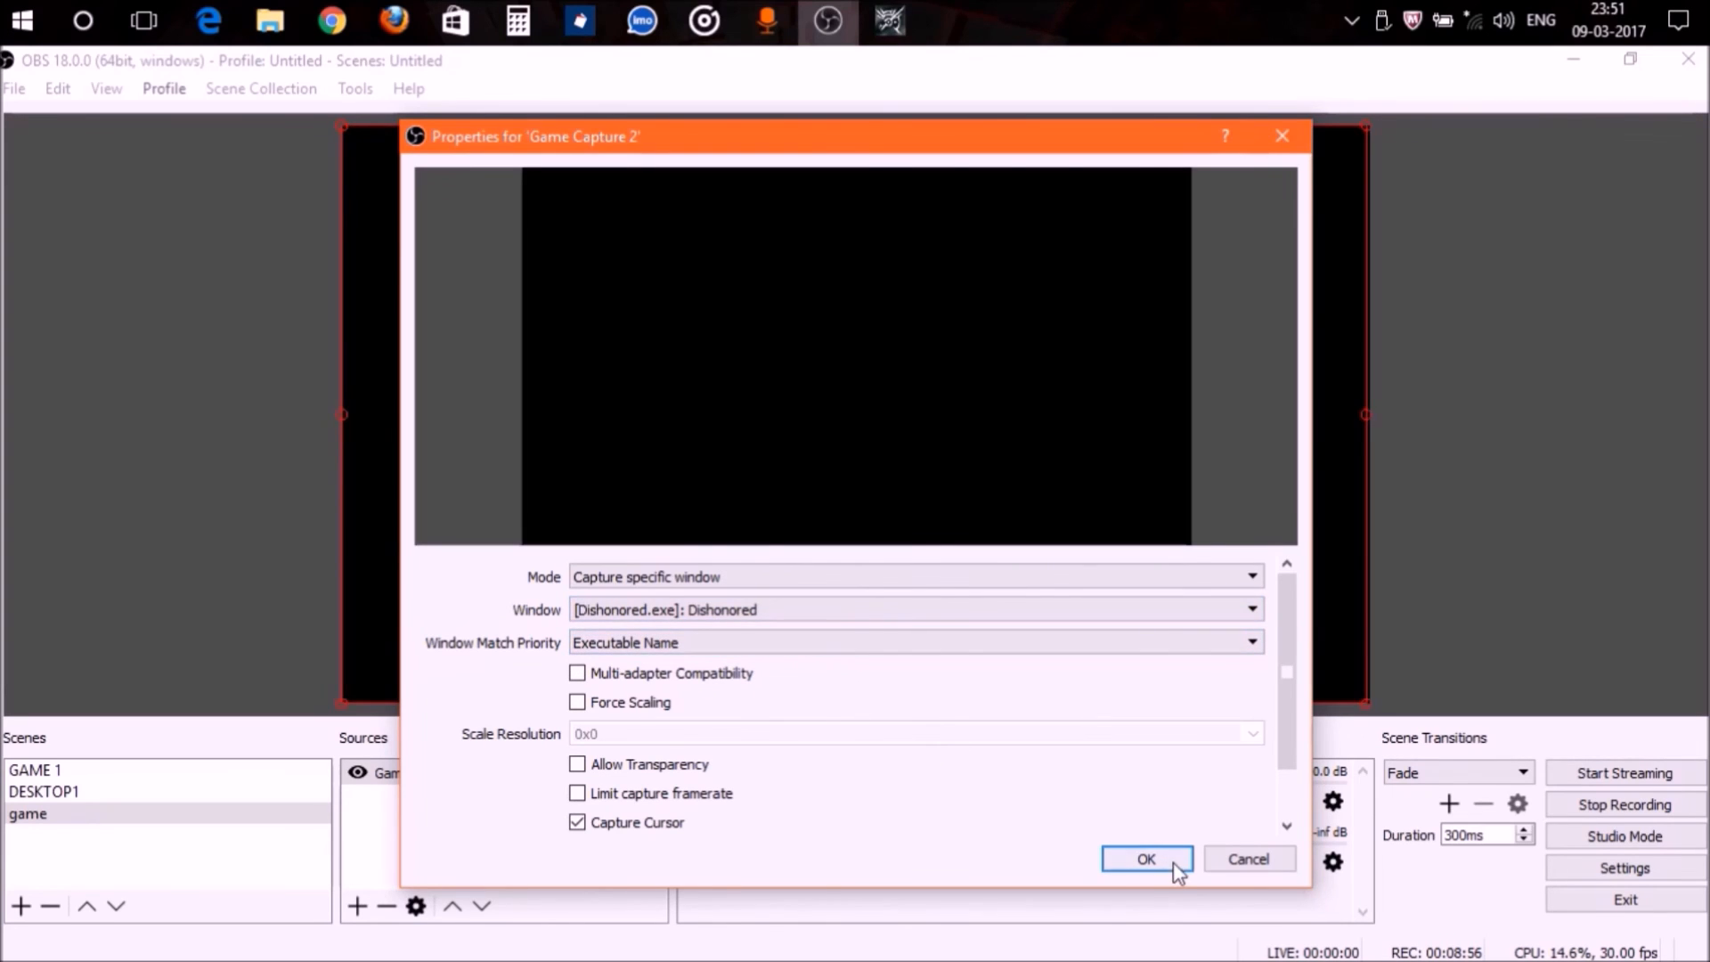
pyautogui.click(1145, 858)
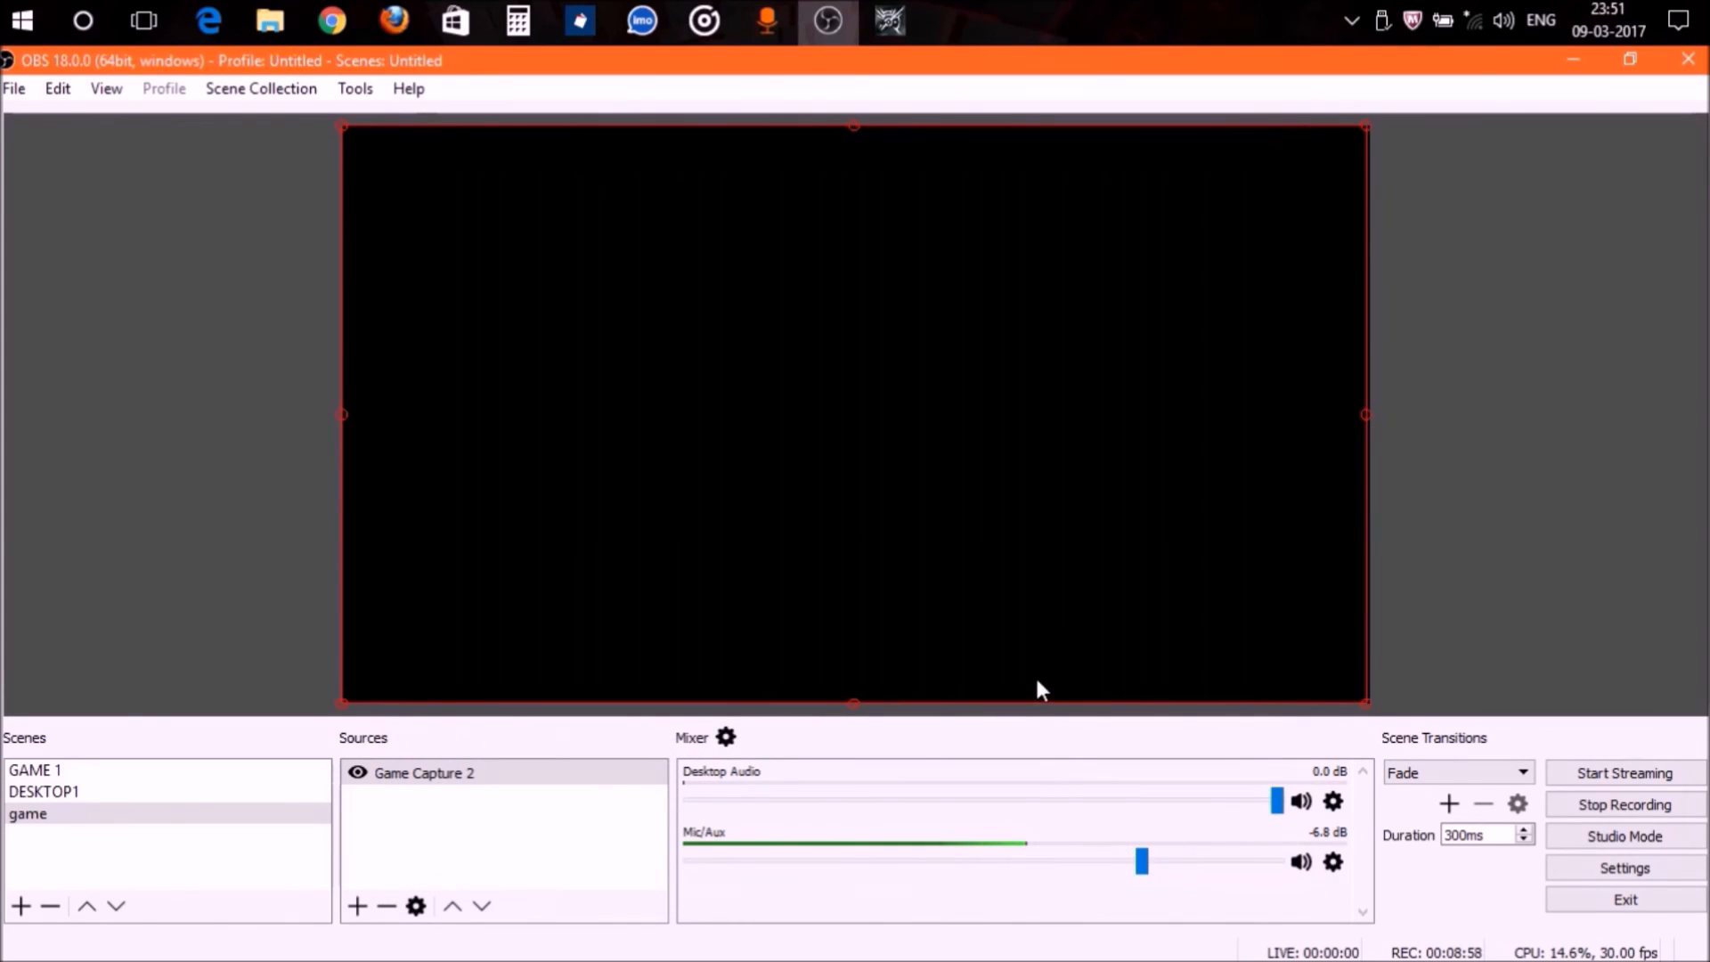
pyautogui.moveTo(1017, 743)
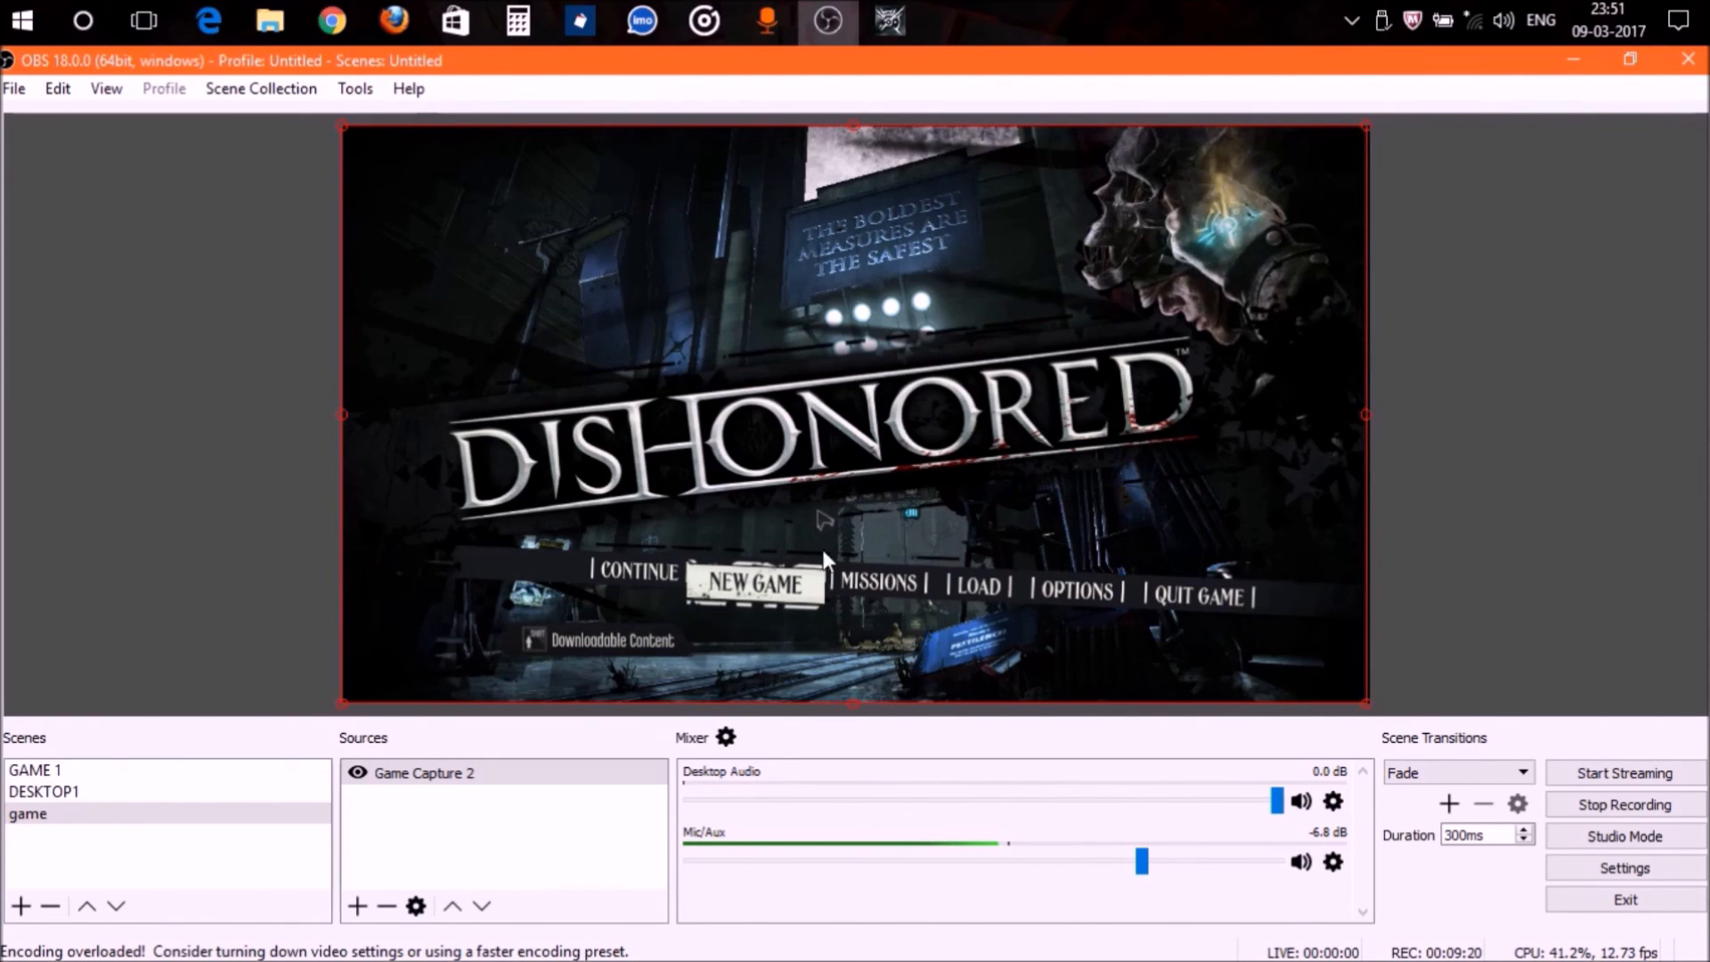
pyautogui.moveTo(940, 507)
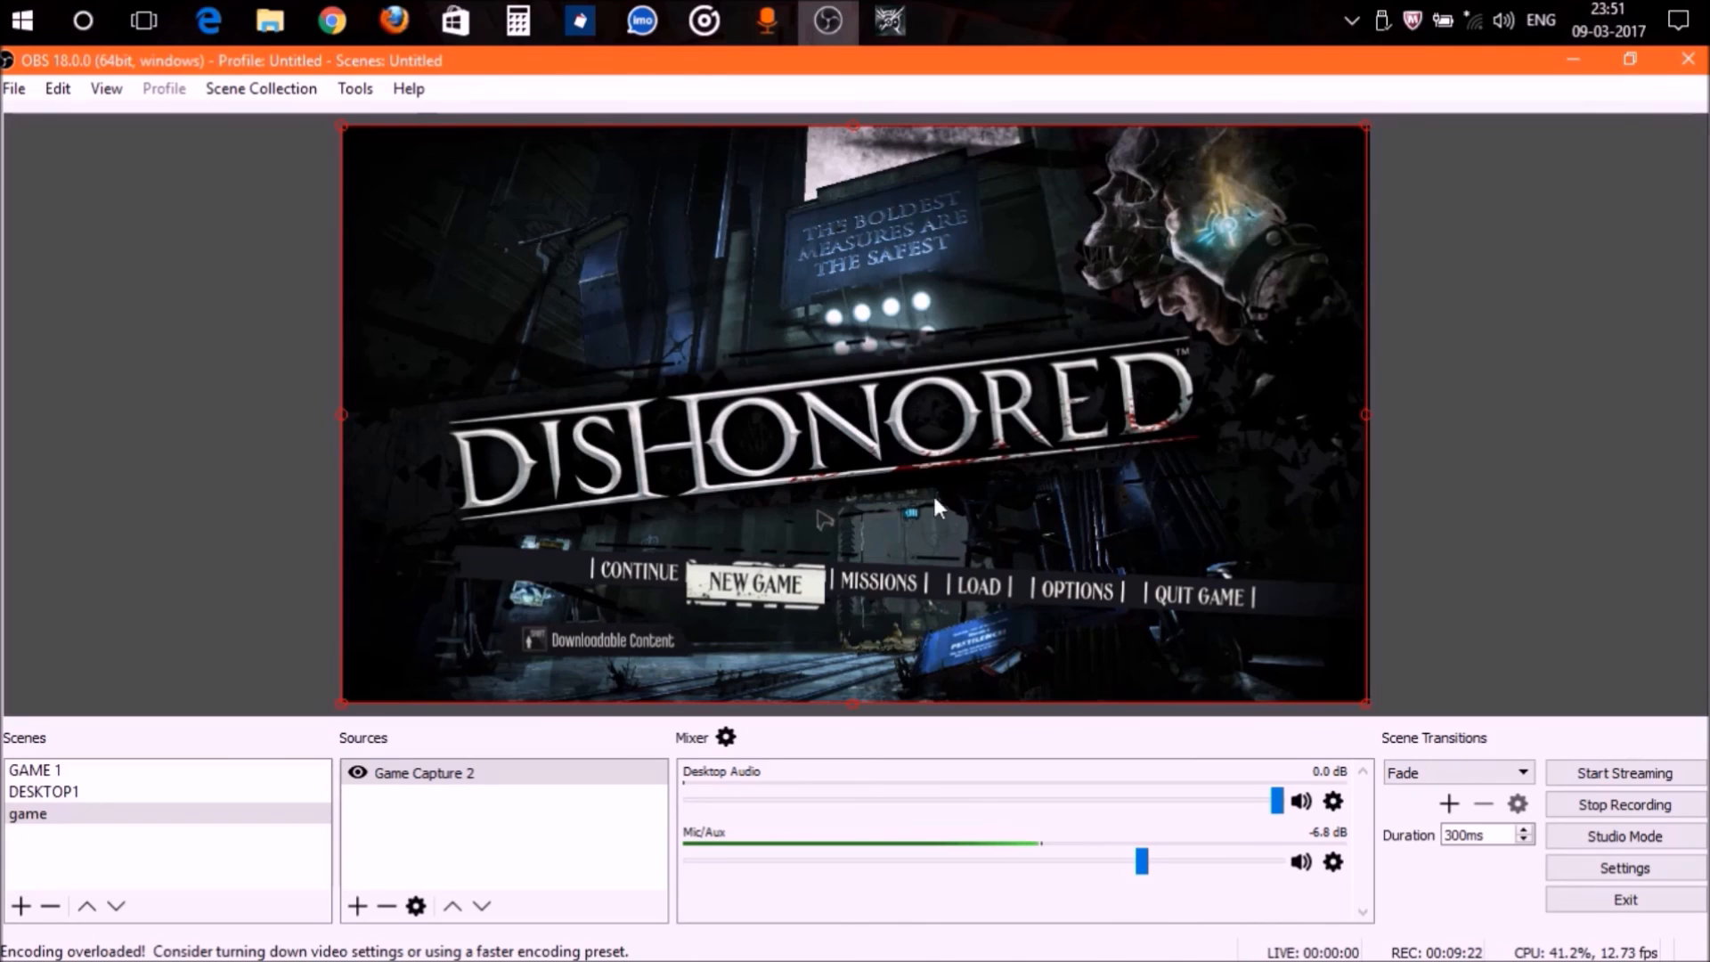
pyautogui.moveTo(867, 490)
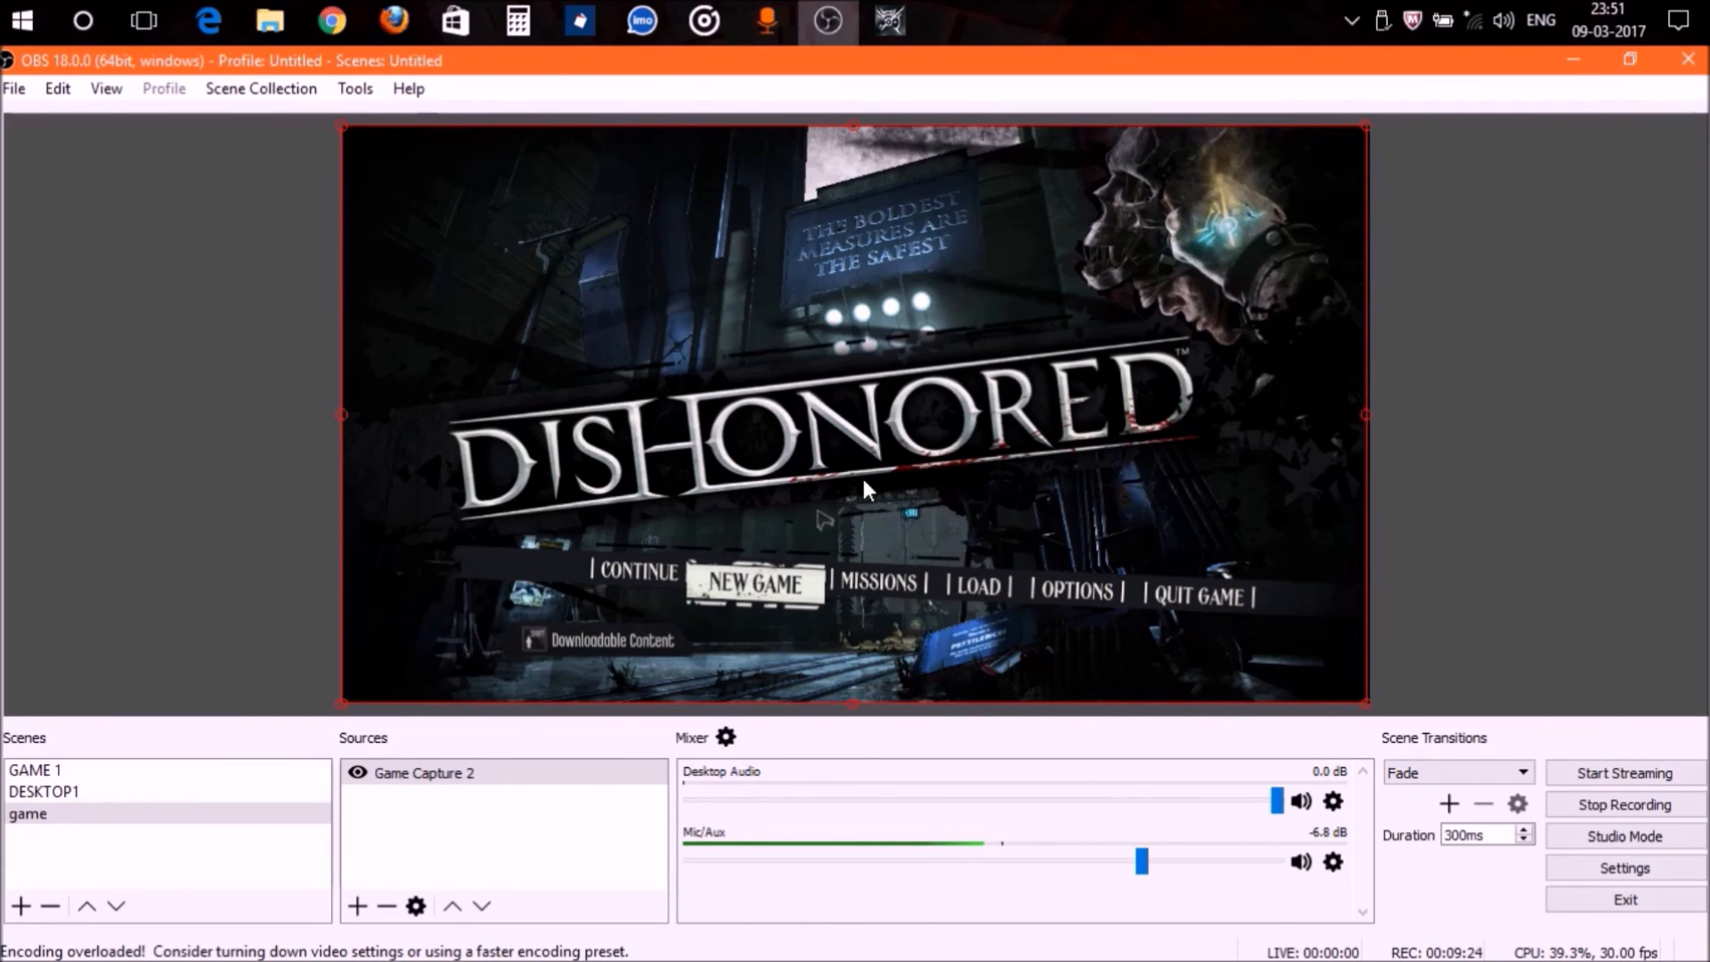
pyautogui.moveTo(949, 513)
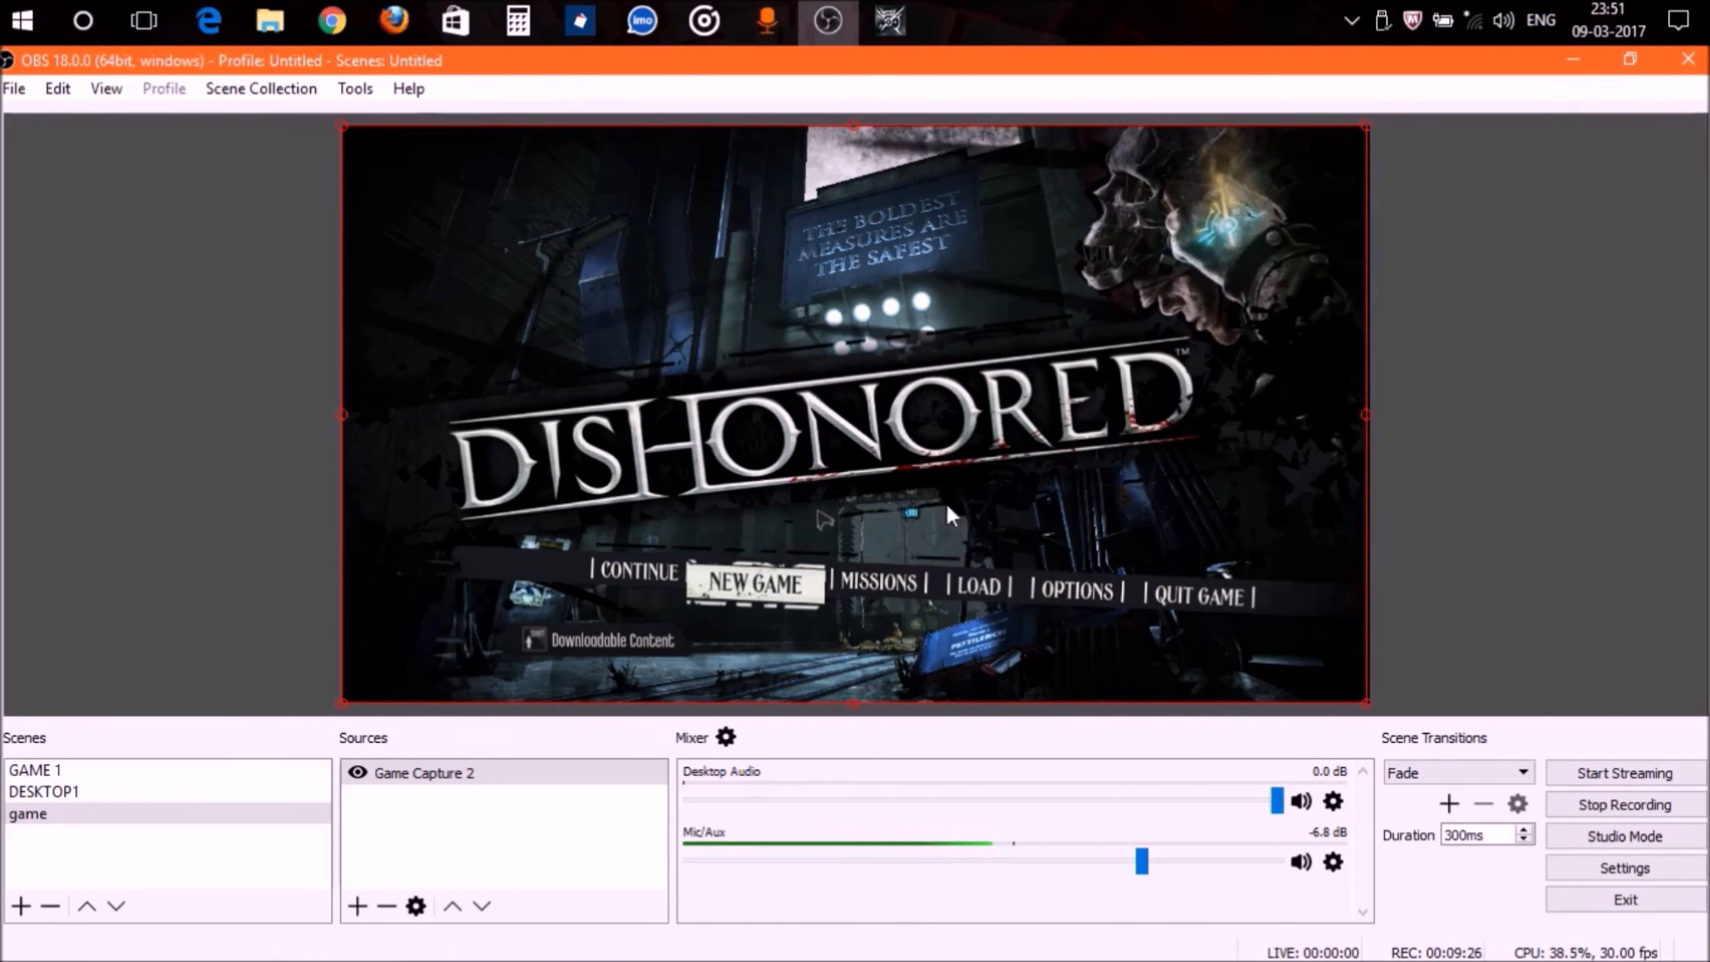
pyautogui.moveTo(1154, 461)
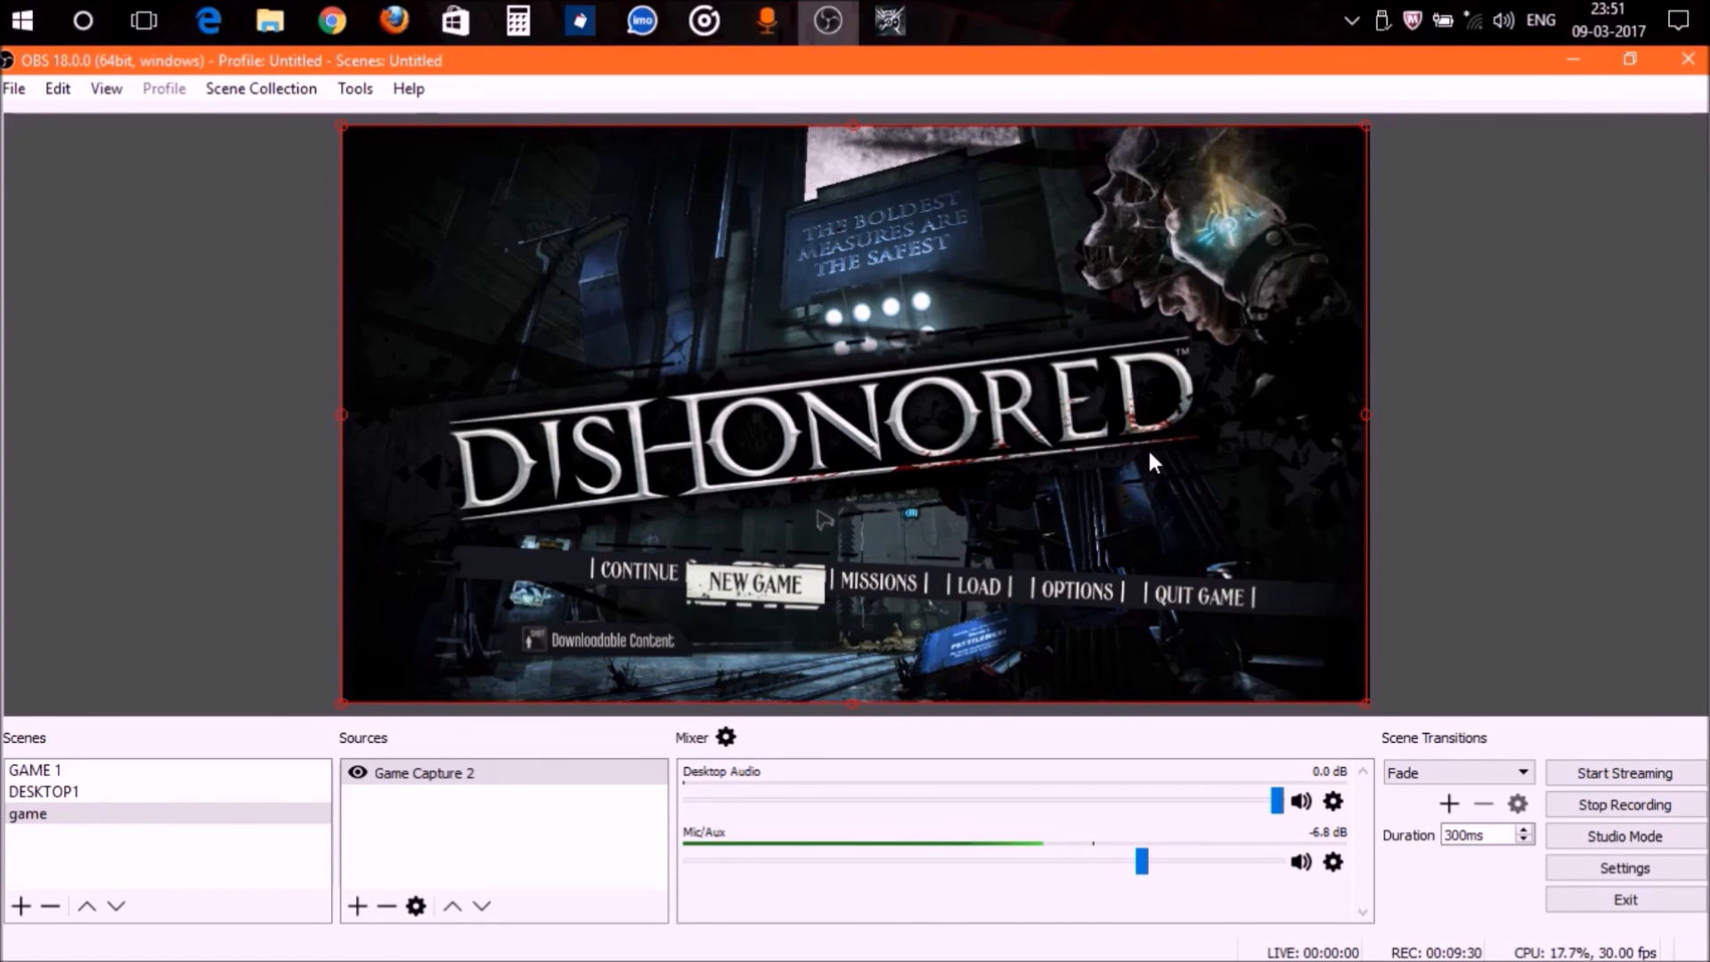
pyautogui.moveTo(1036, 281)
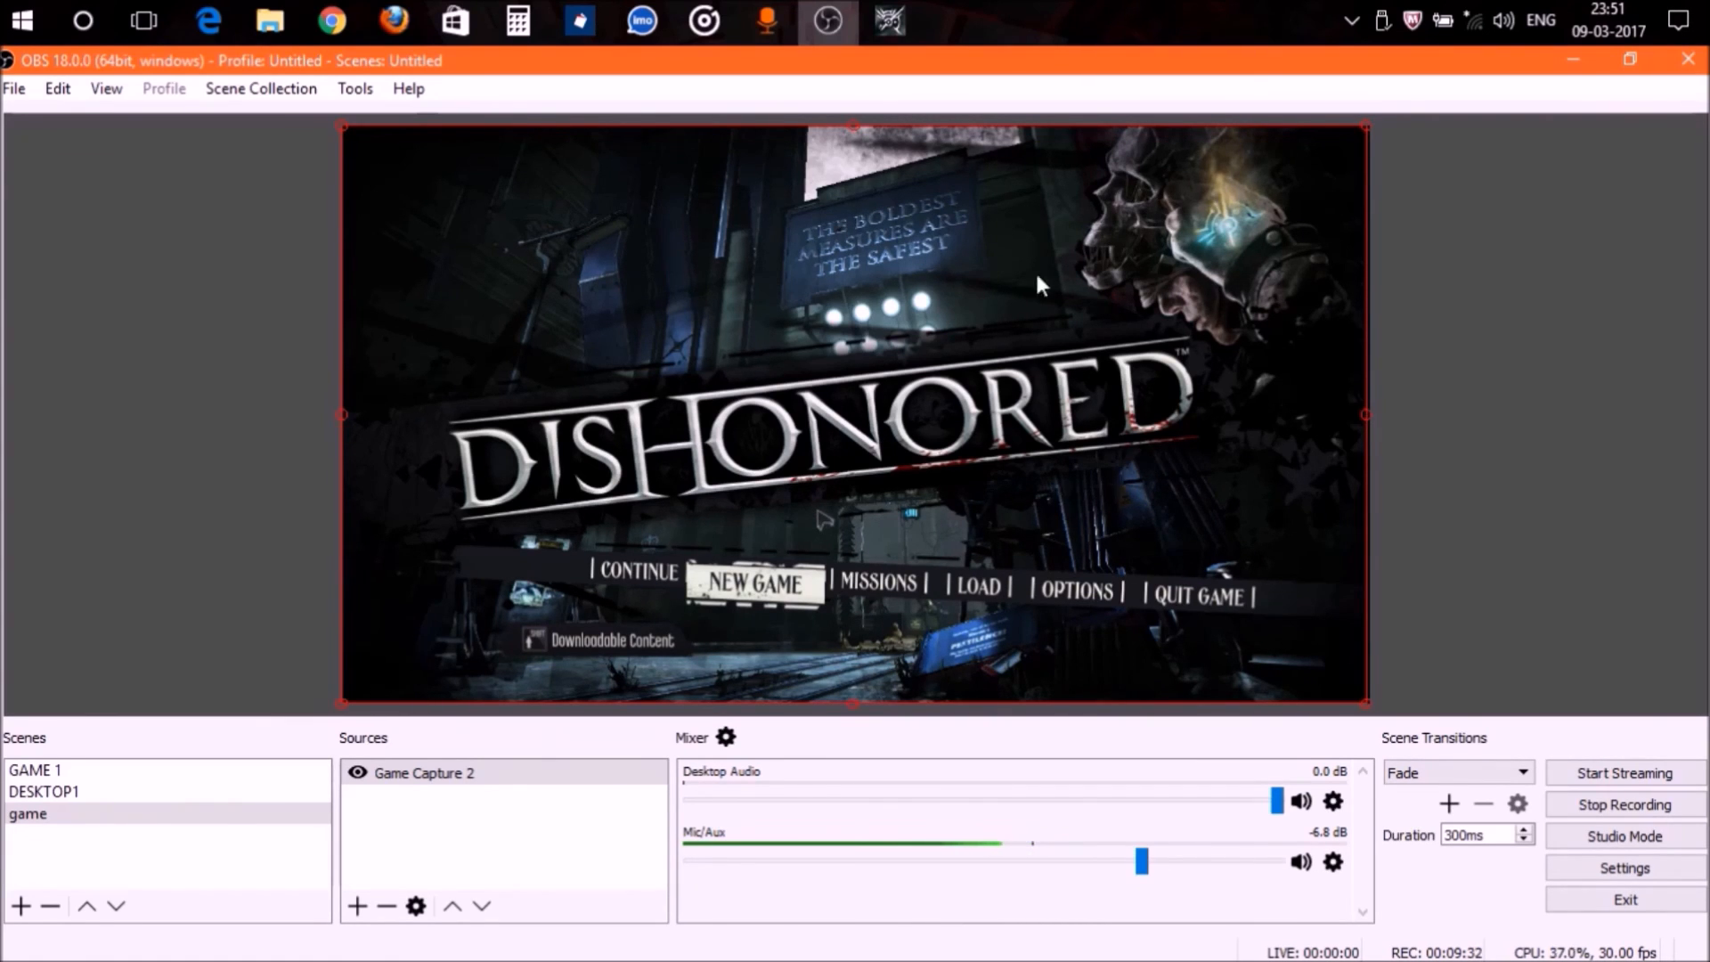
pyautogui.moveTo(1163, 454)
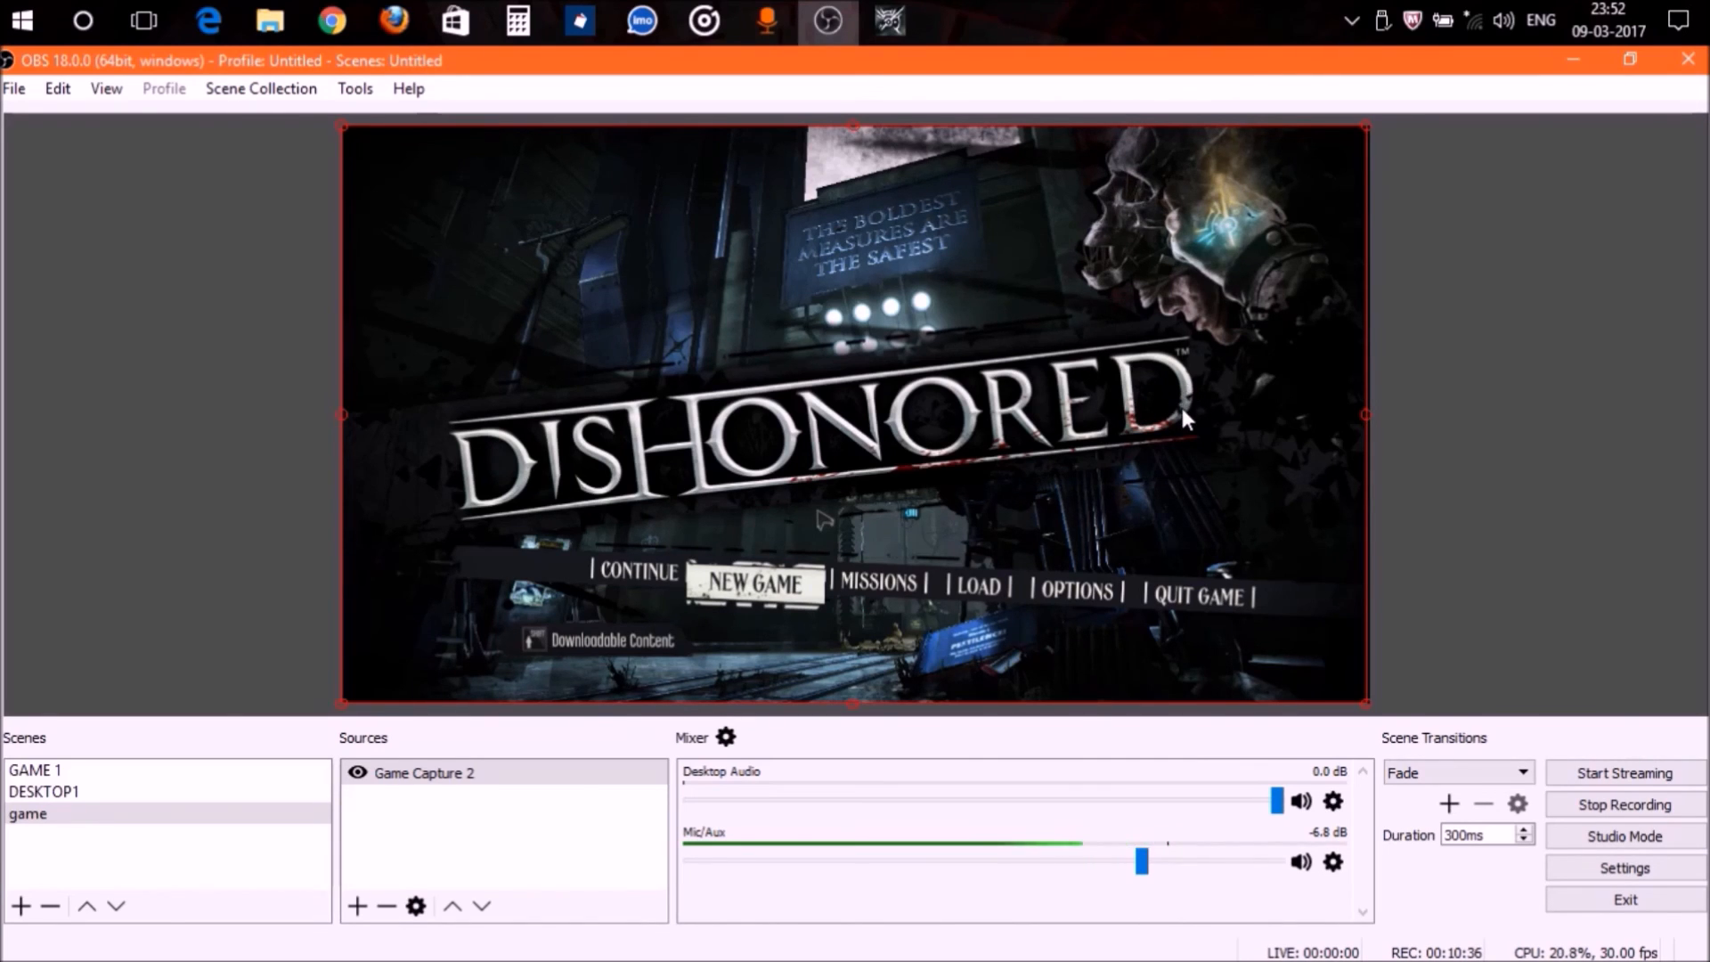
pyautogui.moveTo(1154, 786)
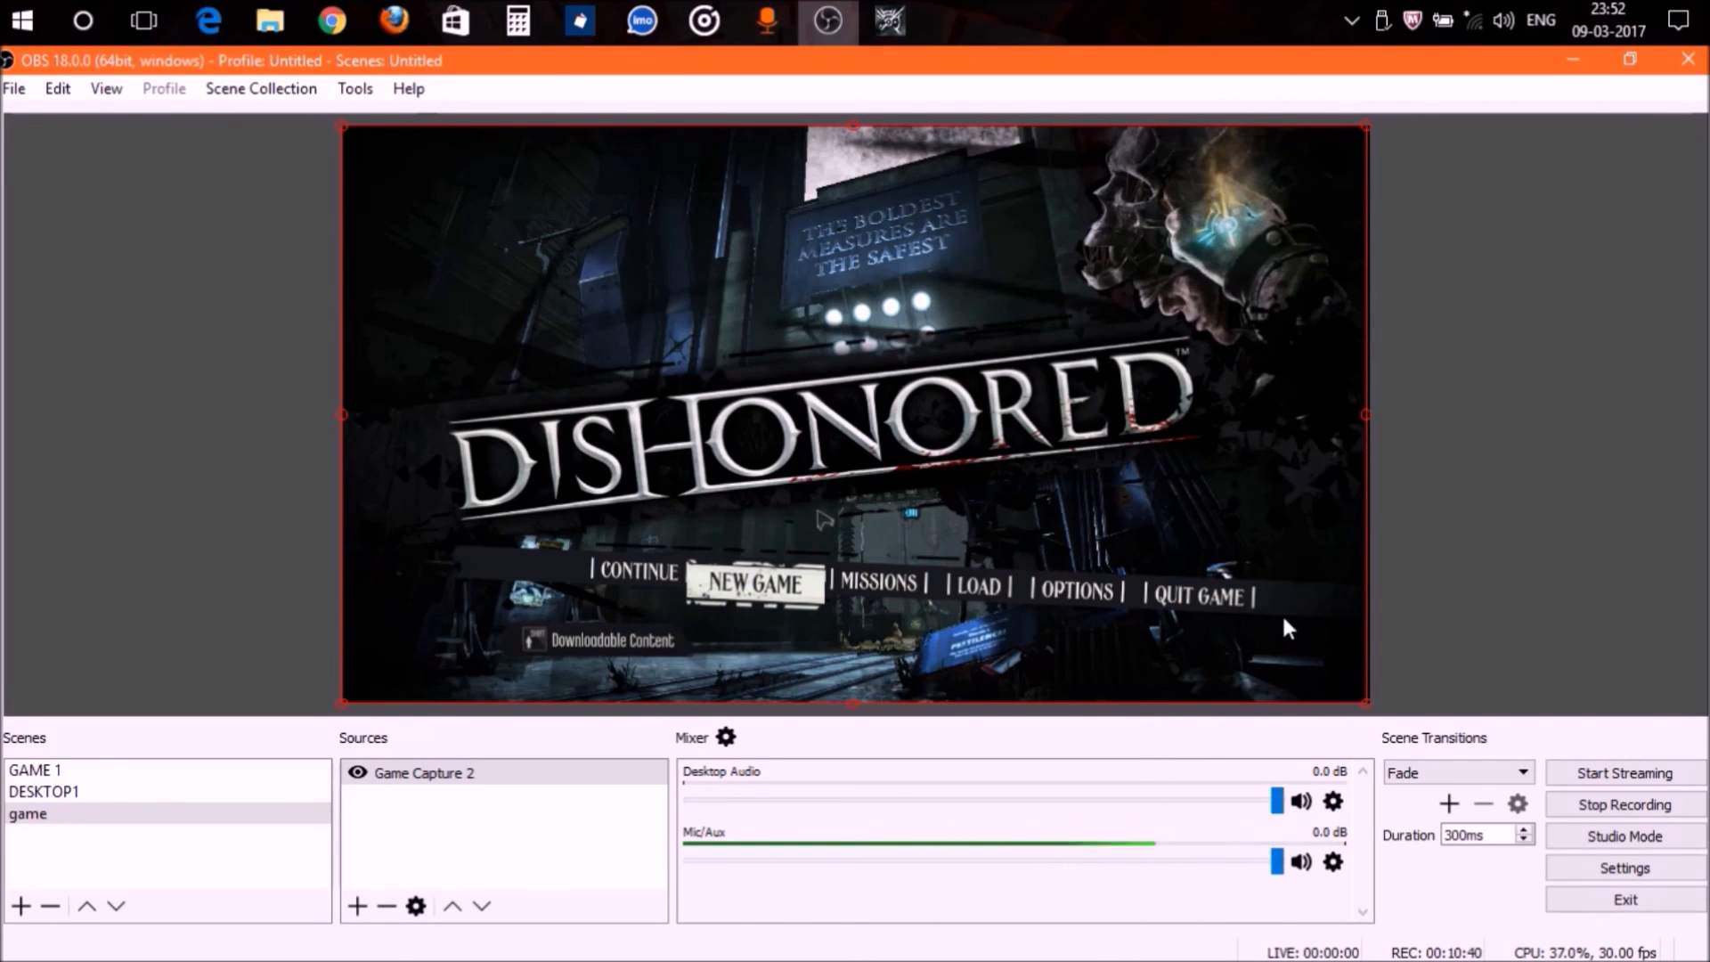
pyautogui.moveTo(1505, 459)
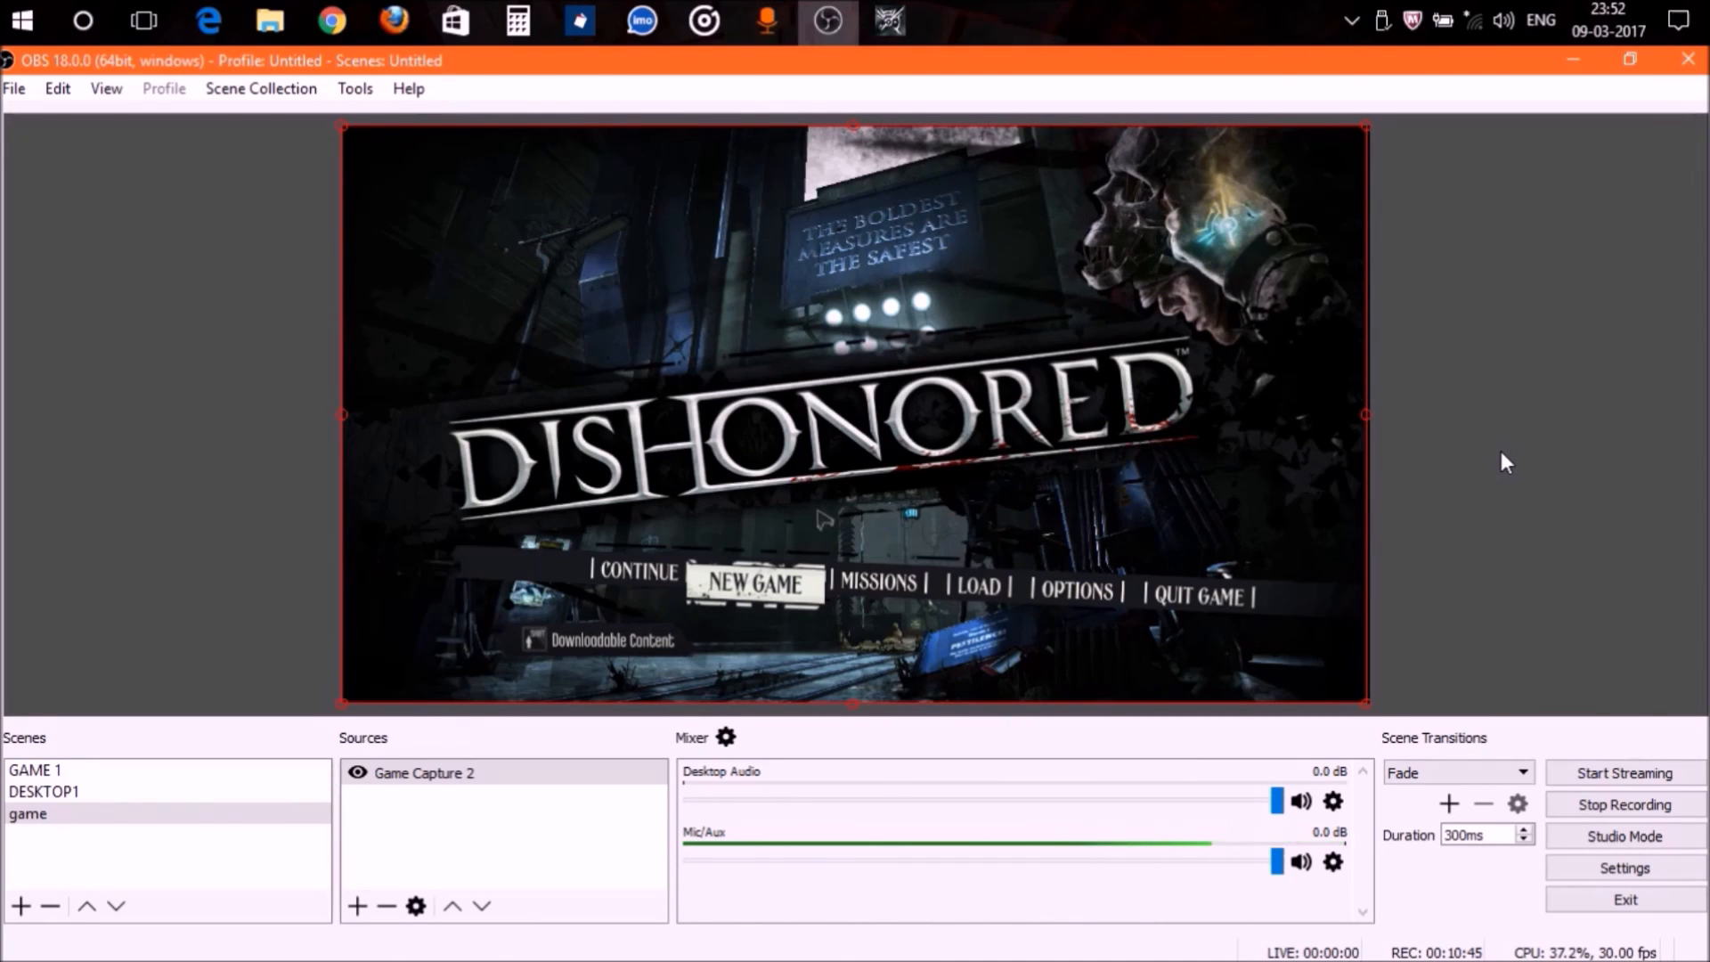
pyautogui.moveTo(1243, 465)
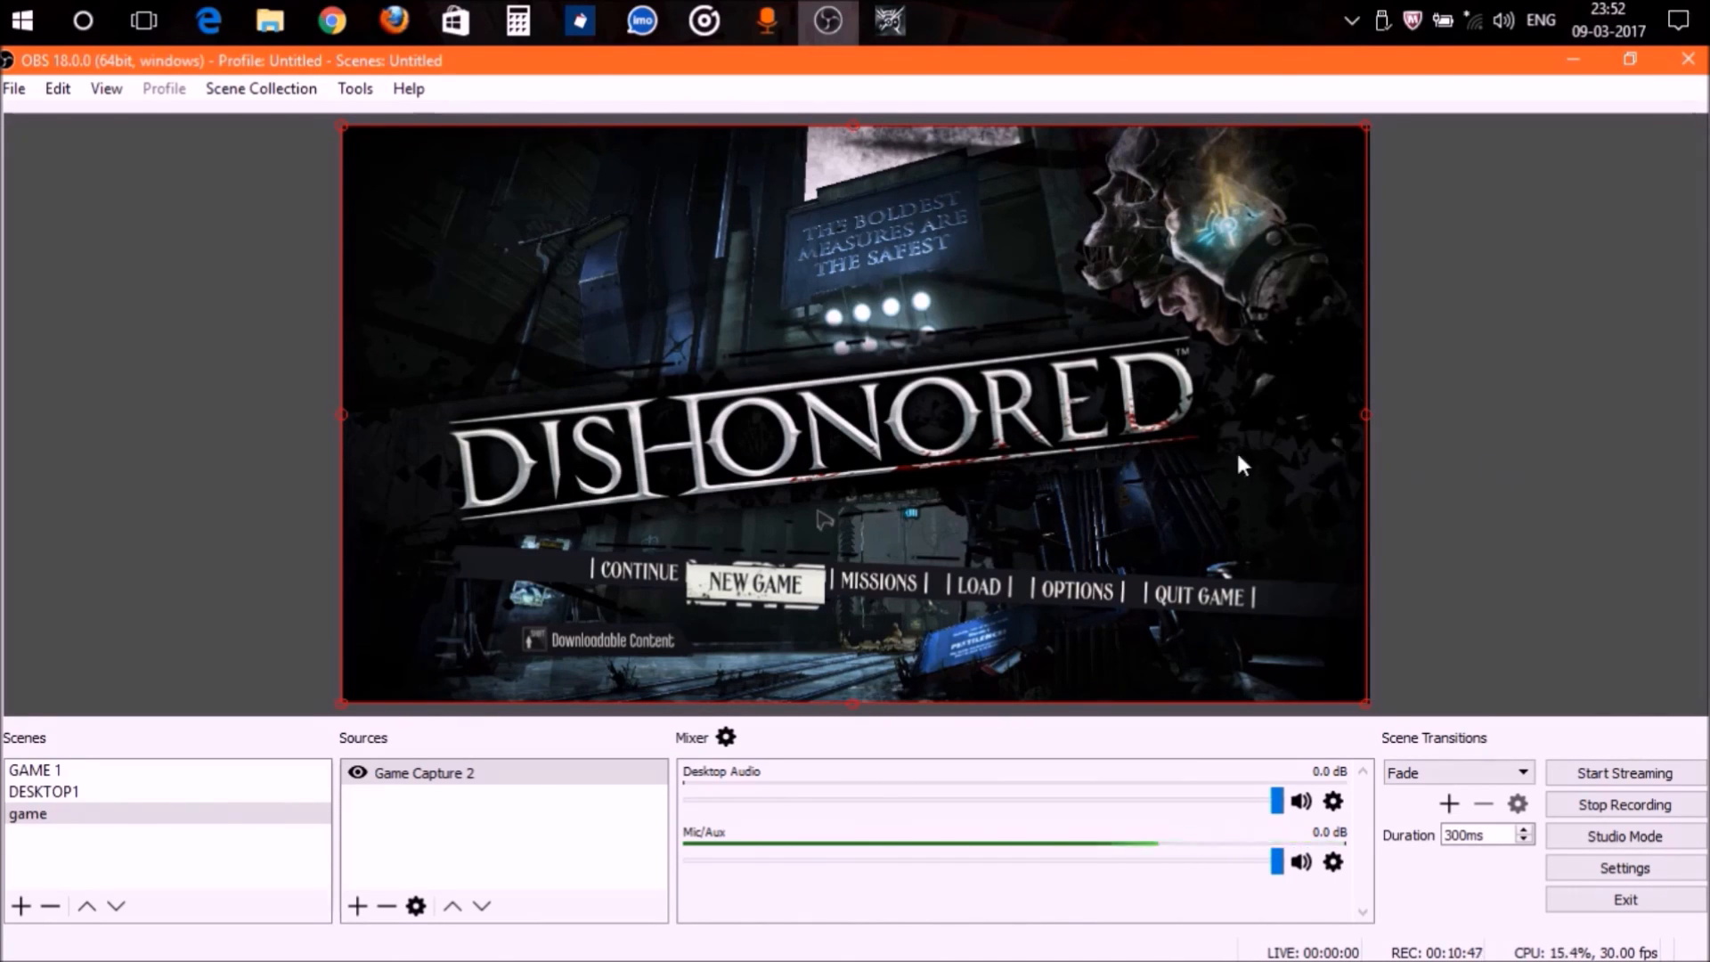
pyautogui.moveTo(1198, 465)
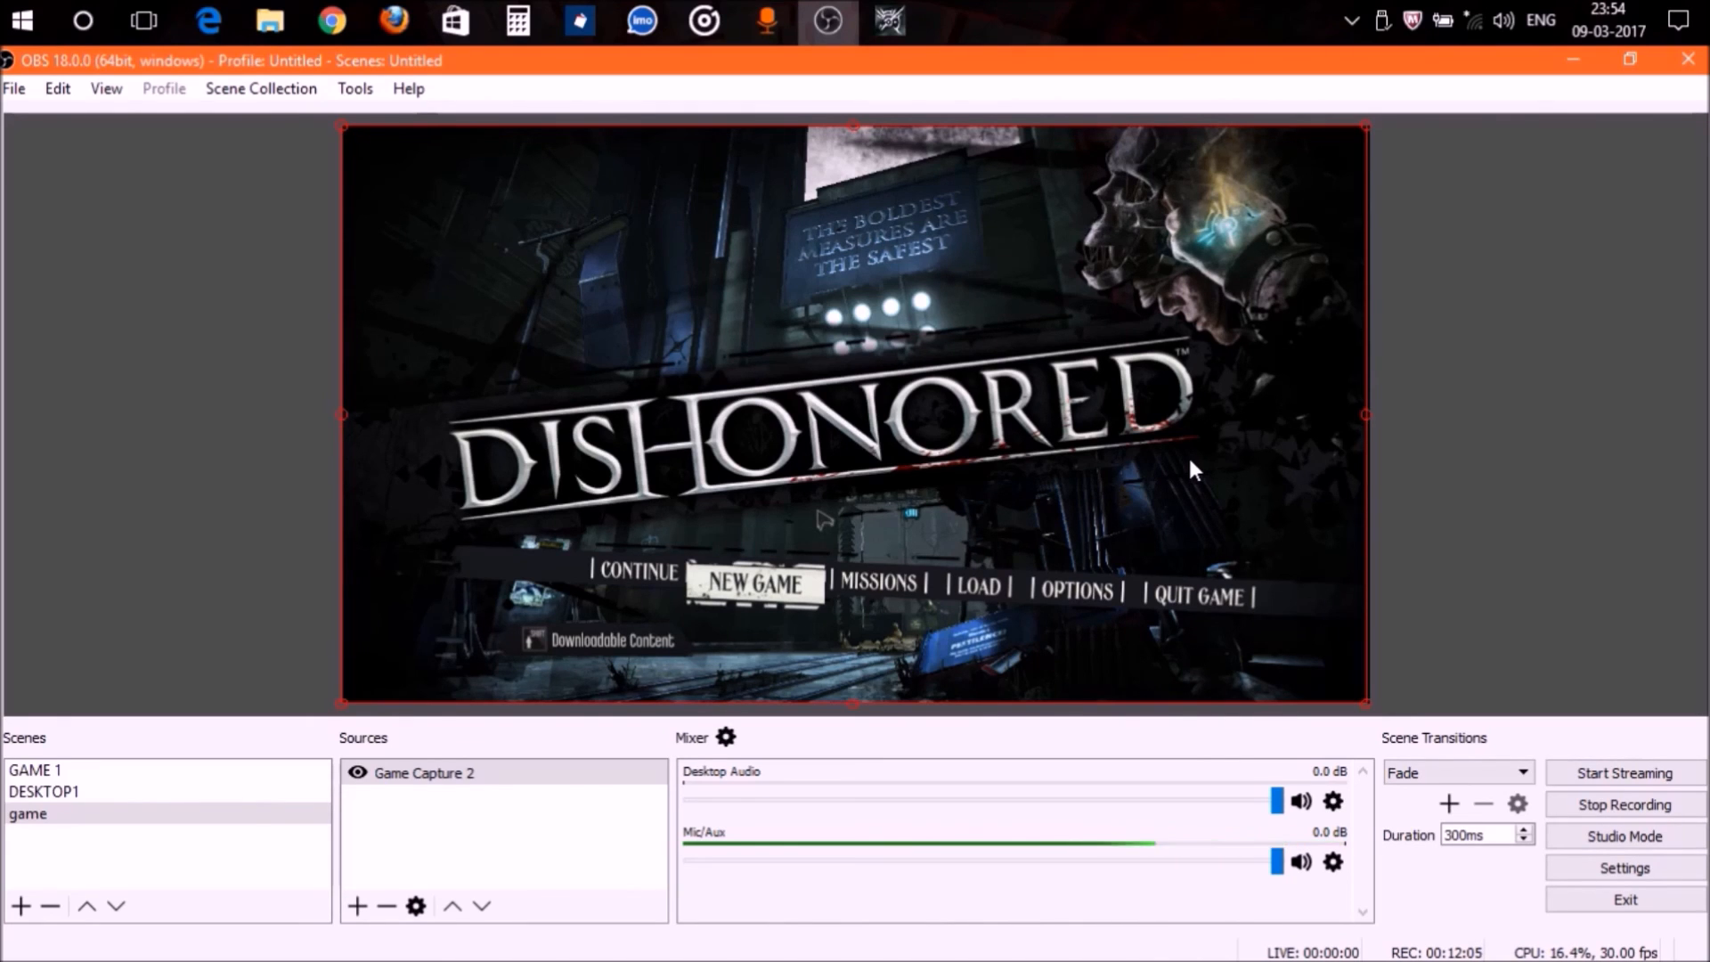
pyautogui.moveTo(1188, 470)
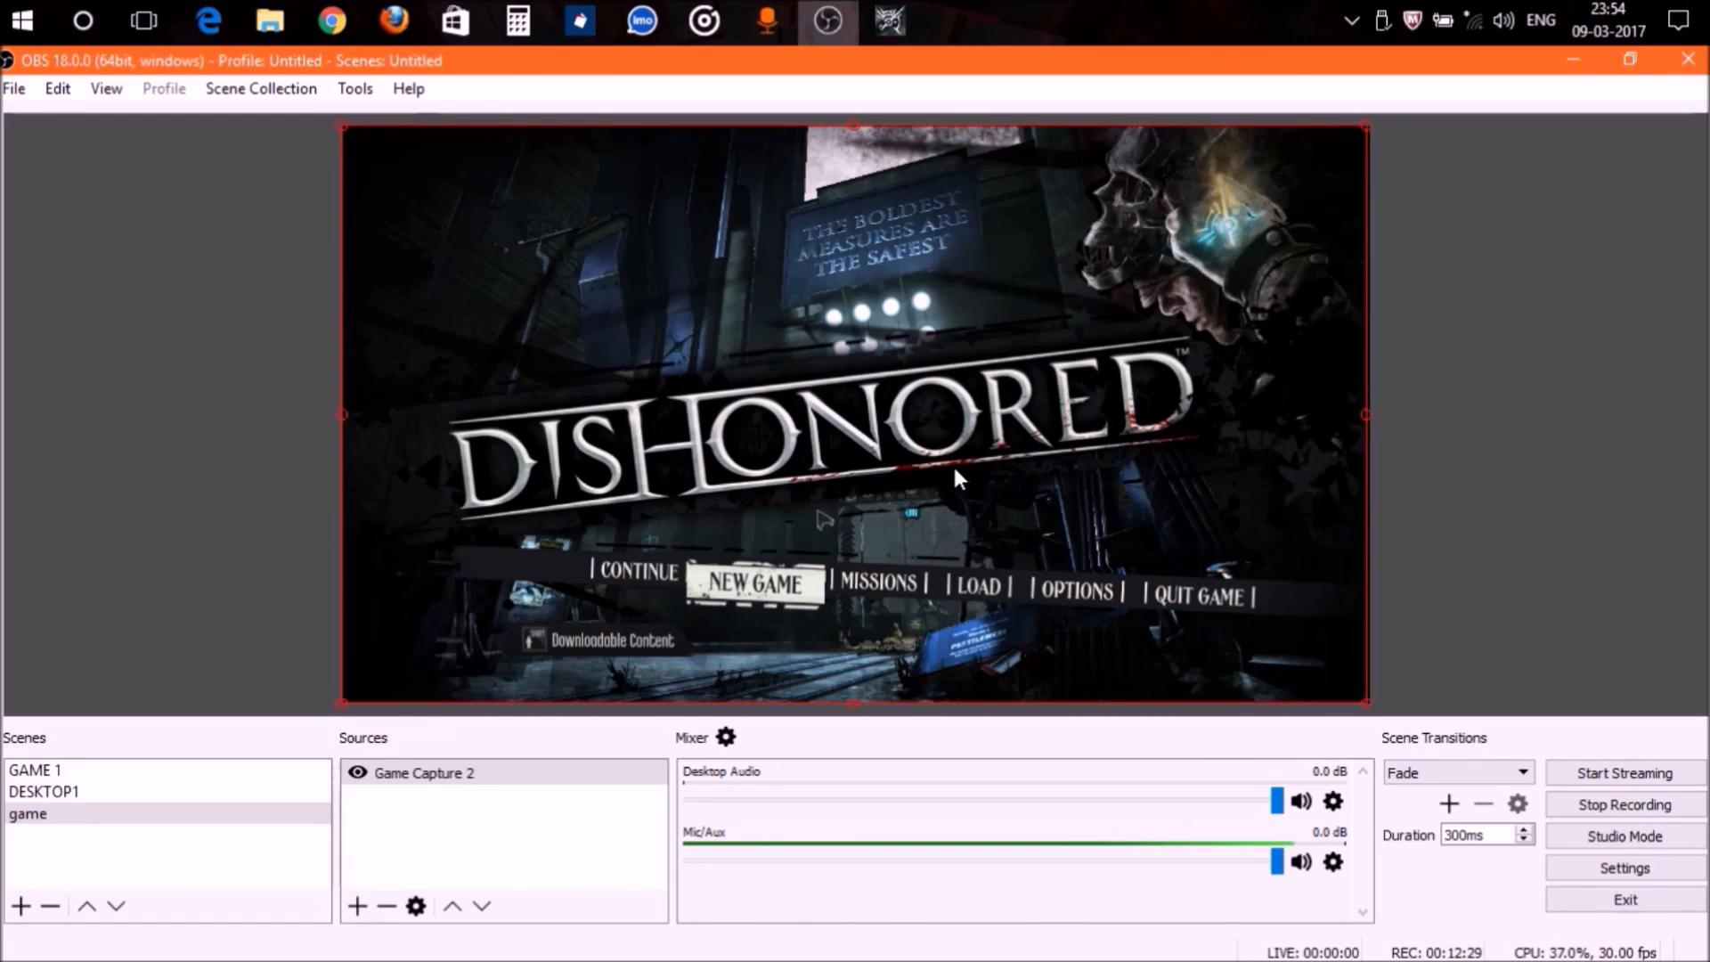
pyautogui.moveTo(944, 571)
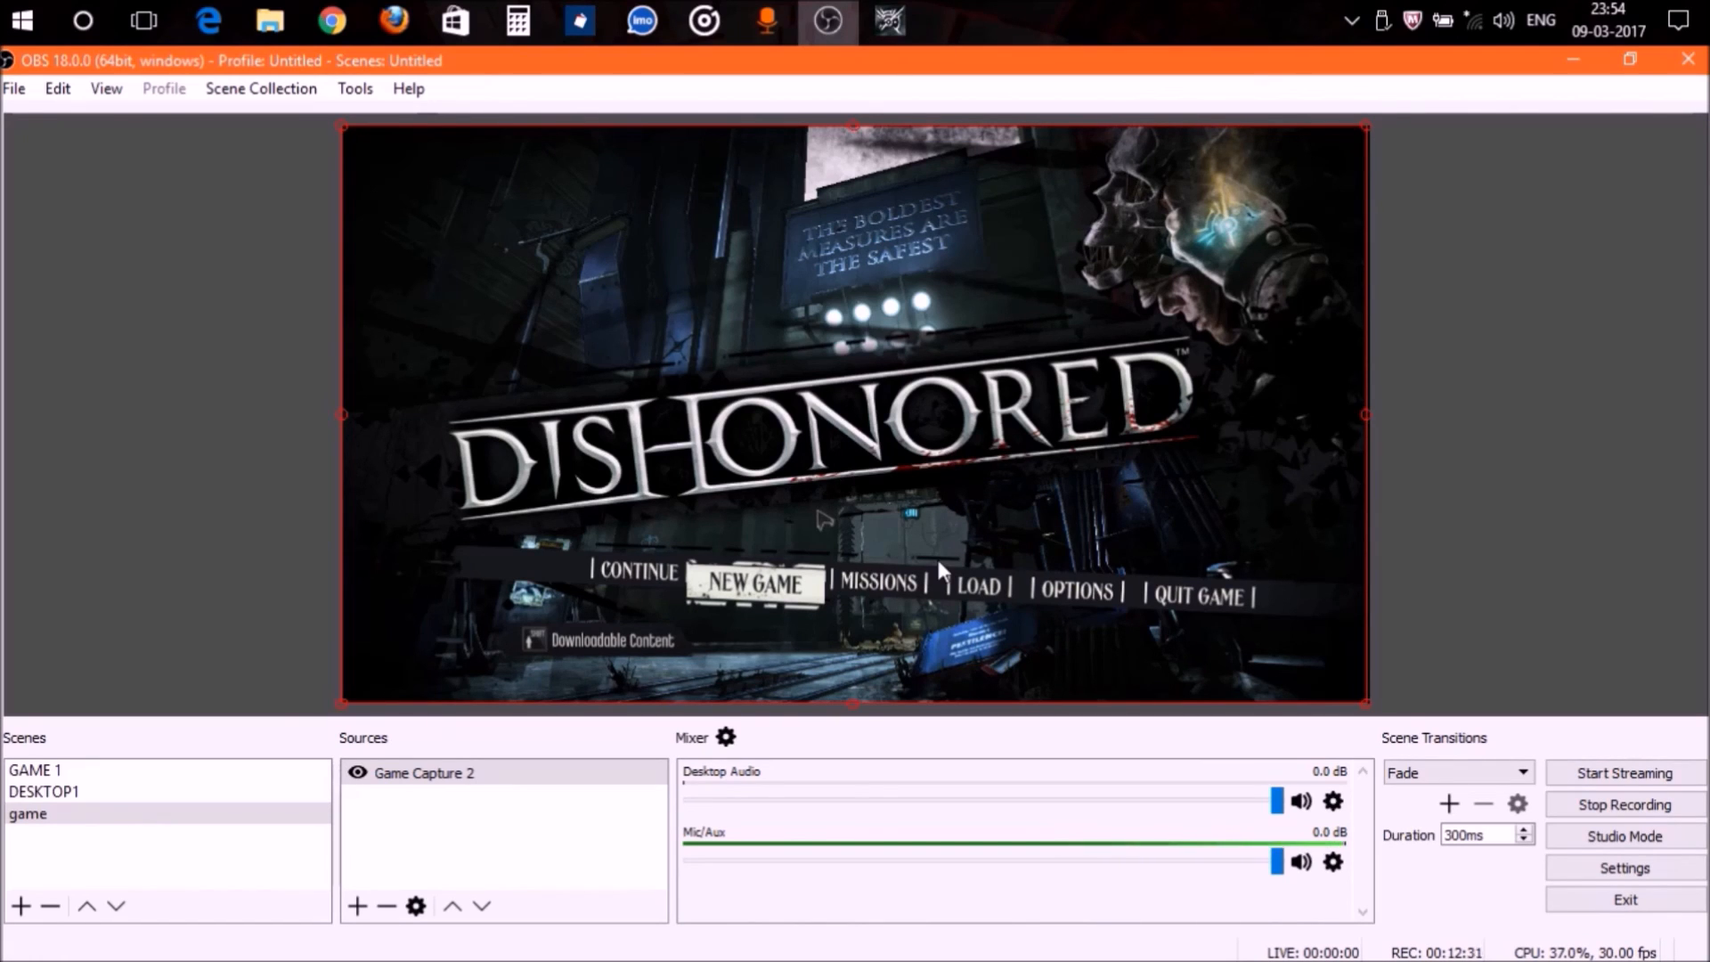